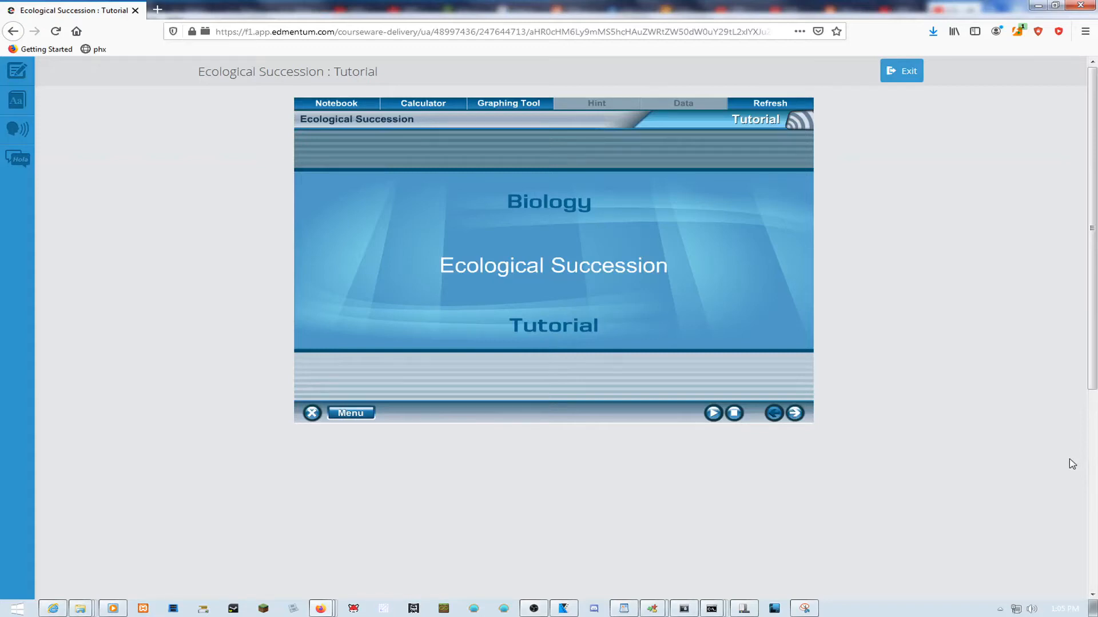
mouse_move(936, 368)
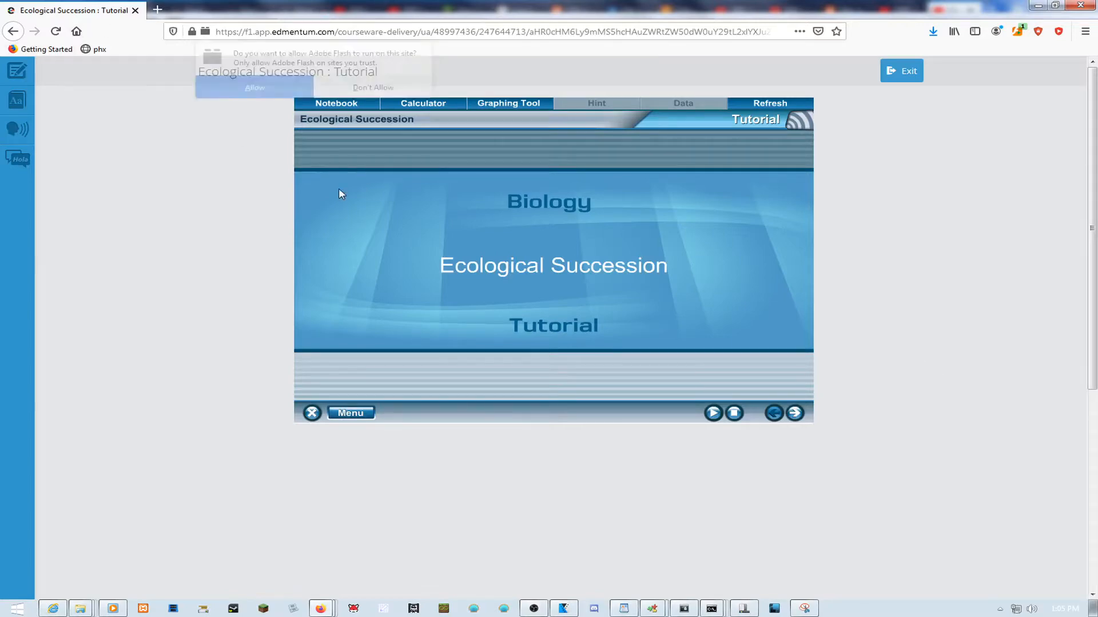
Run the phx bookmarklet to re-insert the tutorial's Flash object.
click(254, 88)
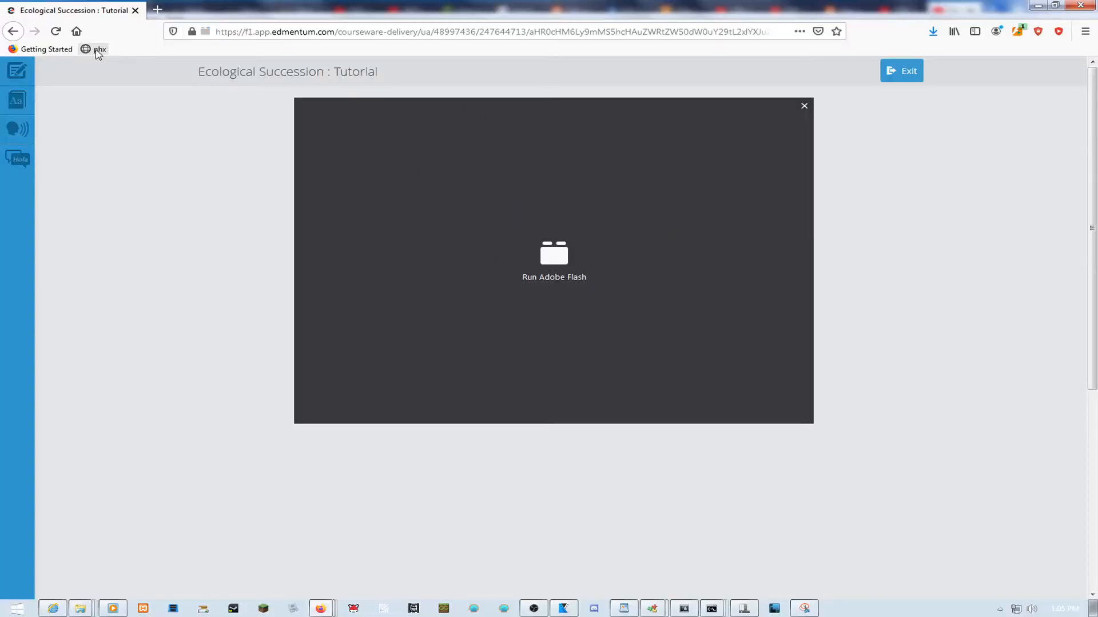
mouse_move(536, 232)
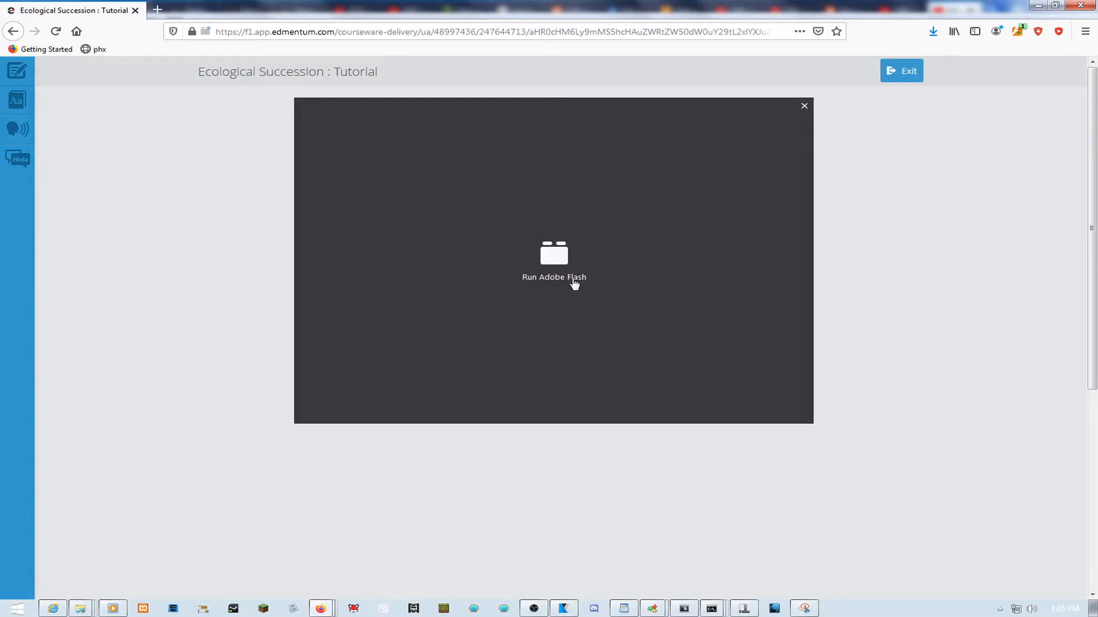
Activate the blocked Flash plugin and allow Adobe Flash on this site.
right_click(553, 263)
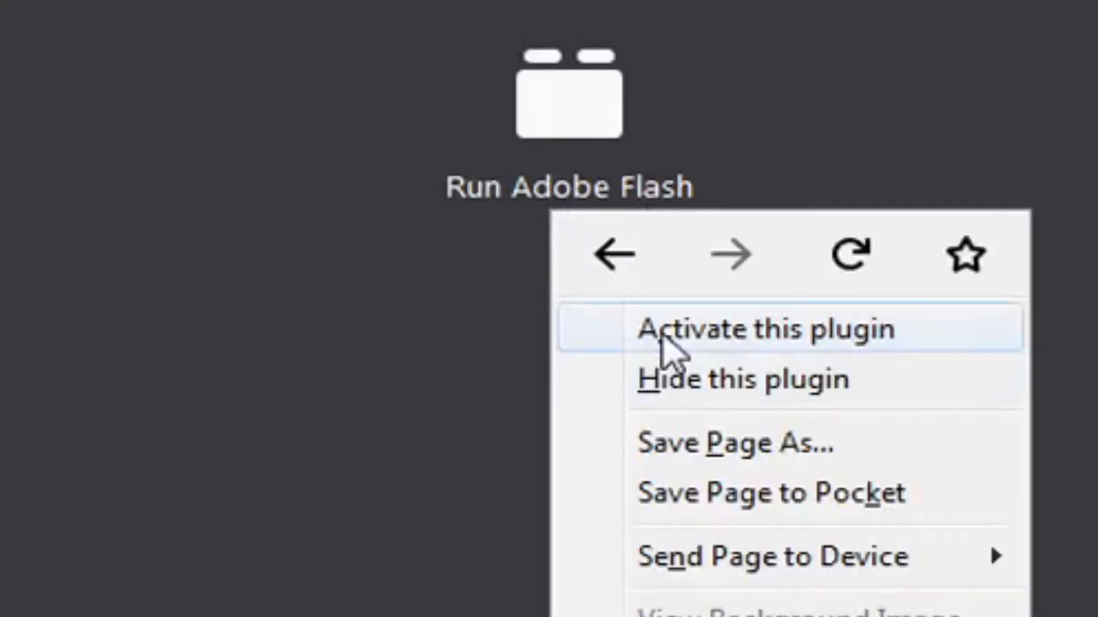
click(767, 329)
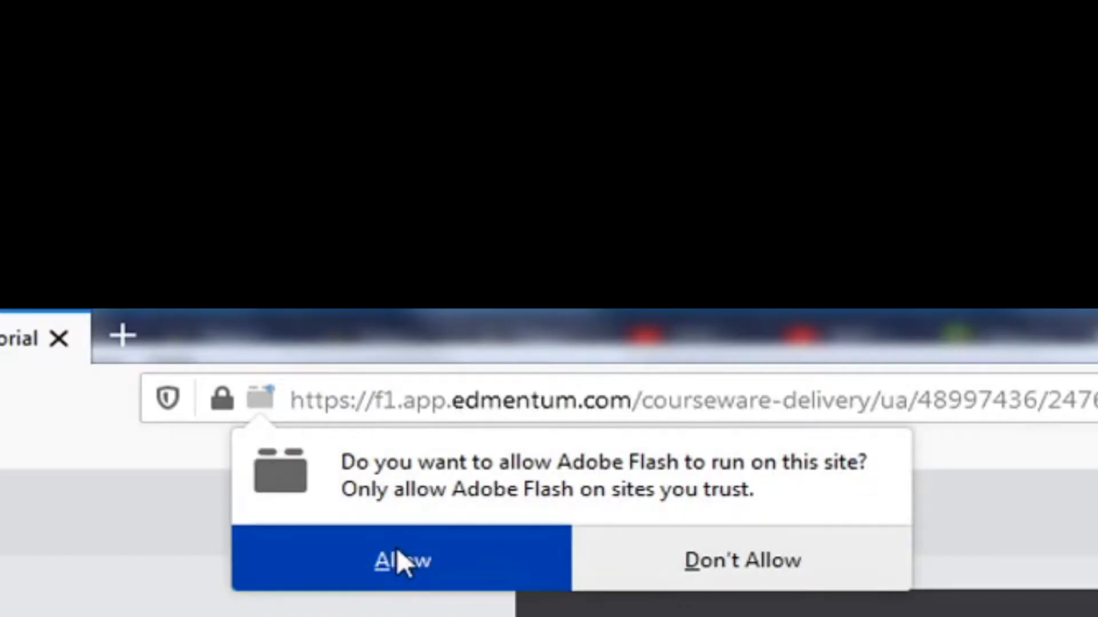
click(400, 559)
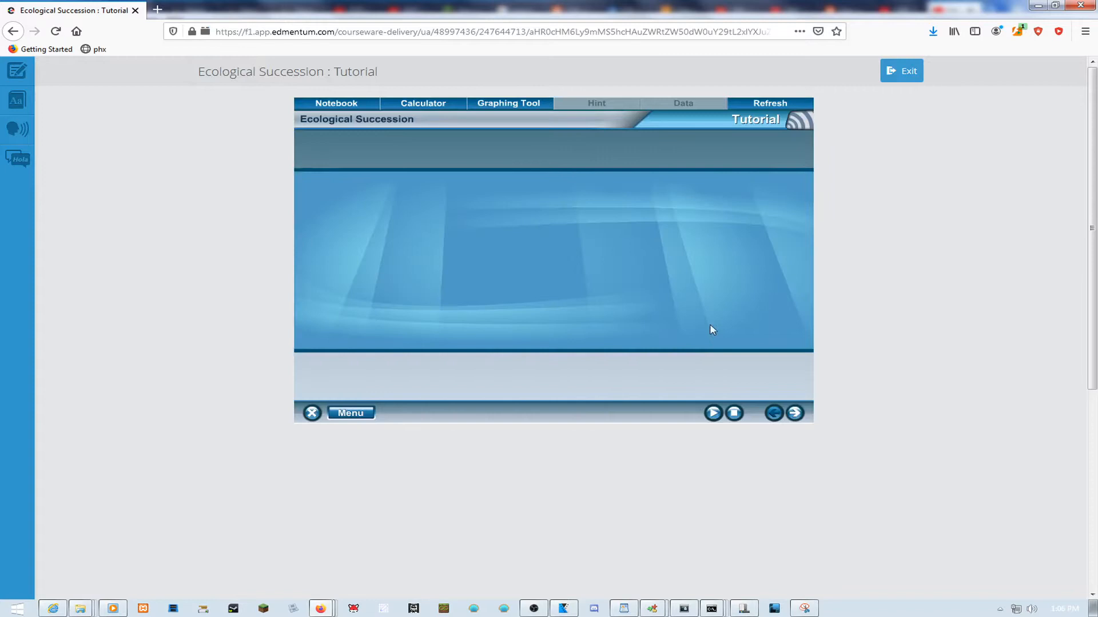
Advance through the tutorial pages from the title screen to the volcanic island practice question.
click(796, 412)
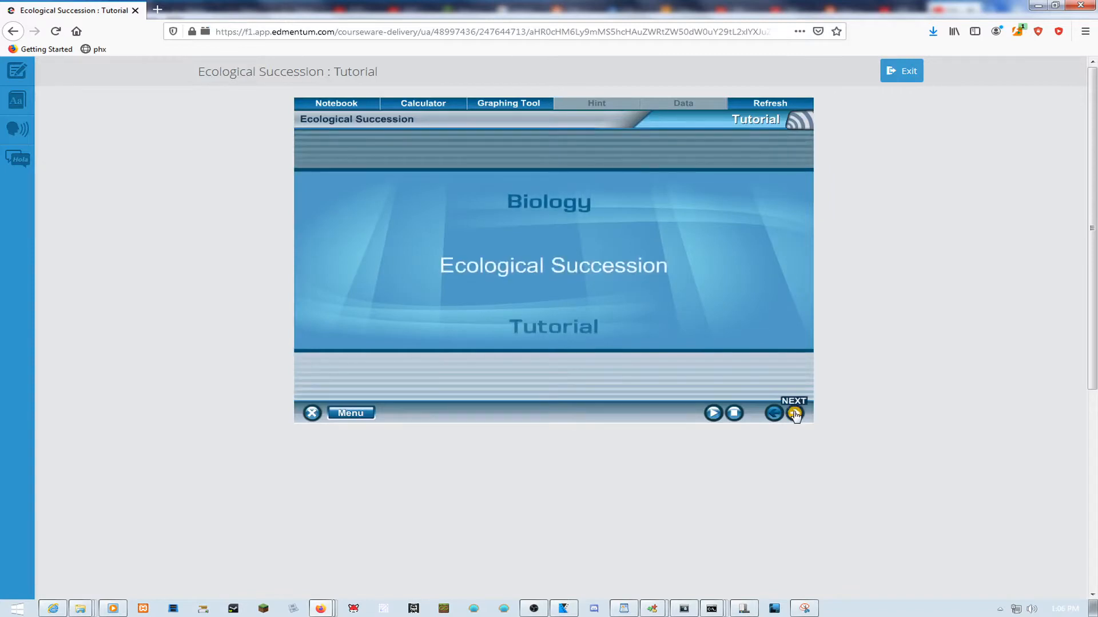
click(794, 413)
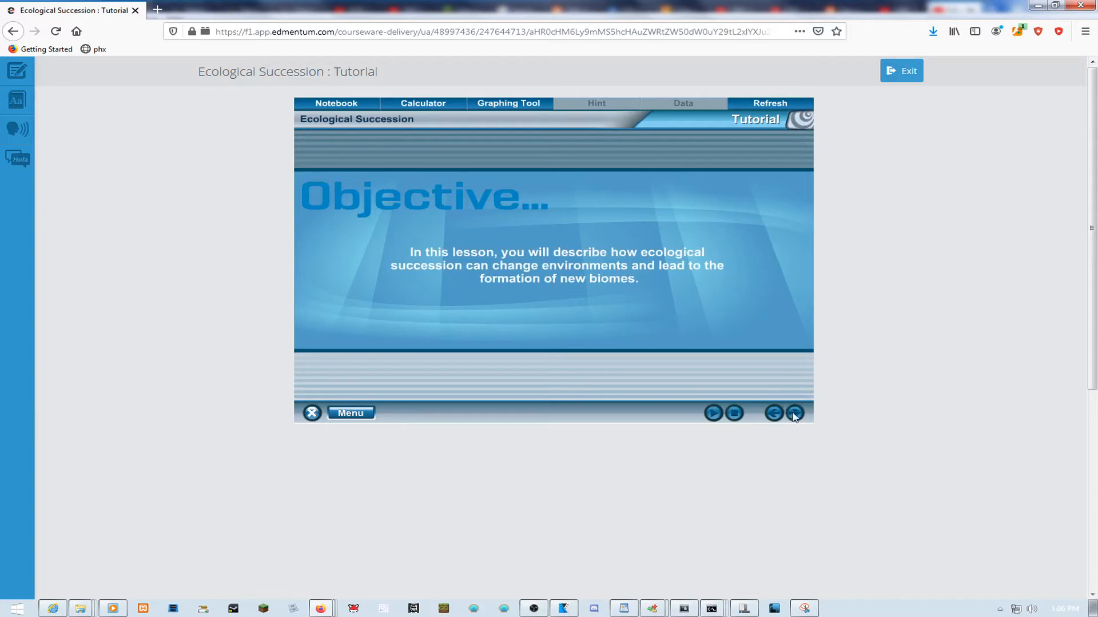
click(795, 413)
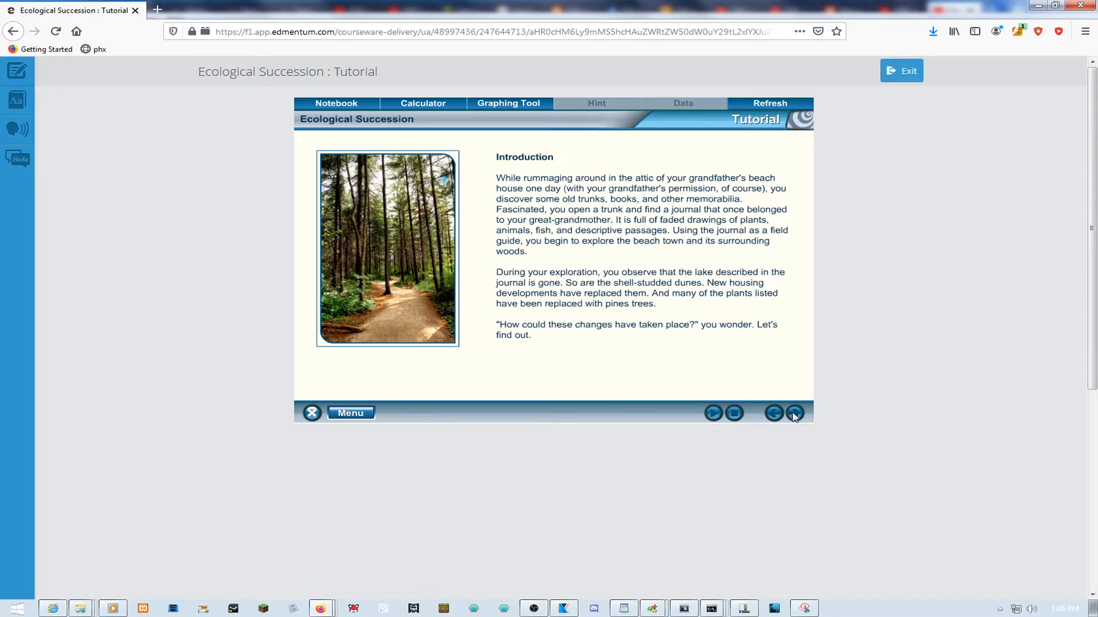
click(795, 412)
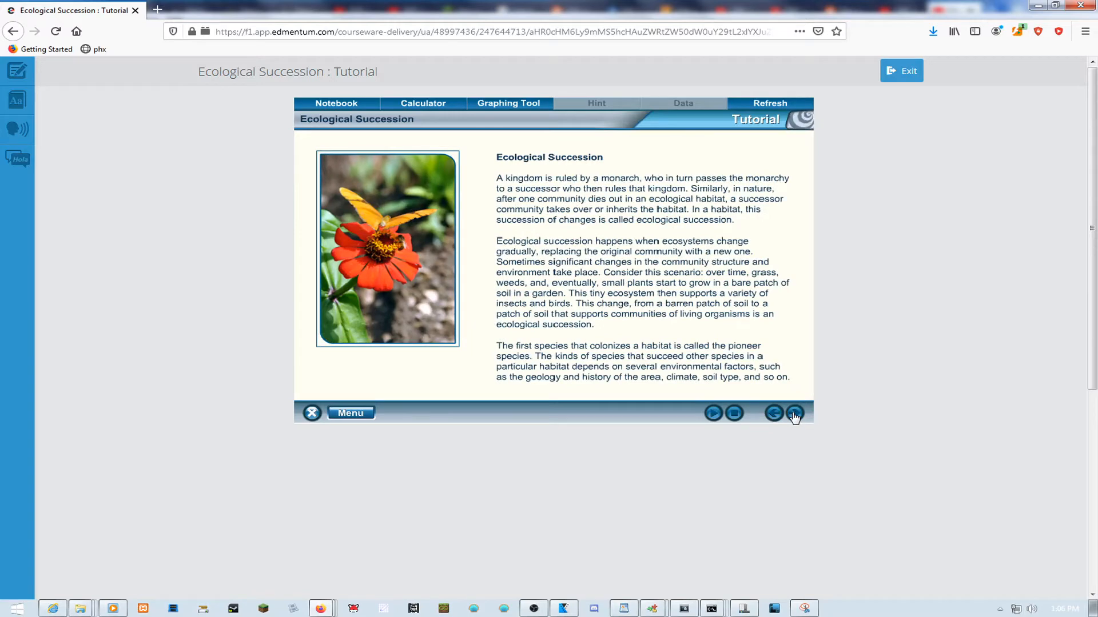
click(793, 413)
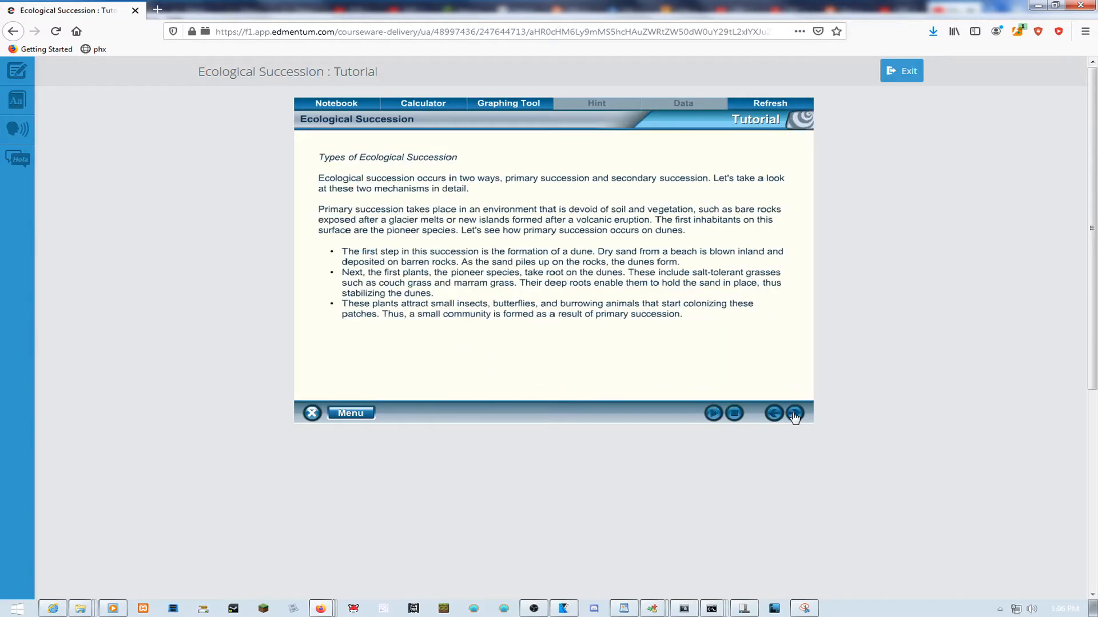
click(795, 412)
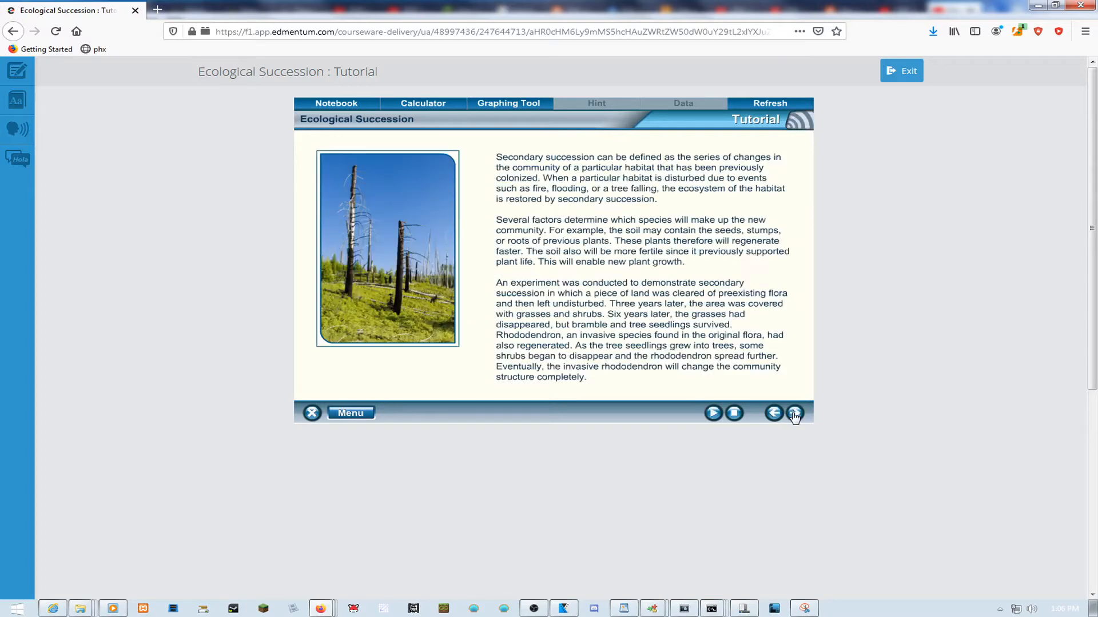
click(794, 413)
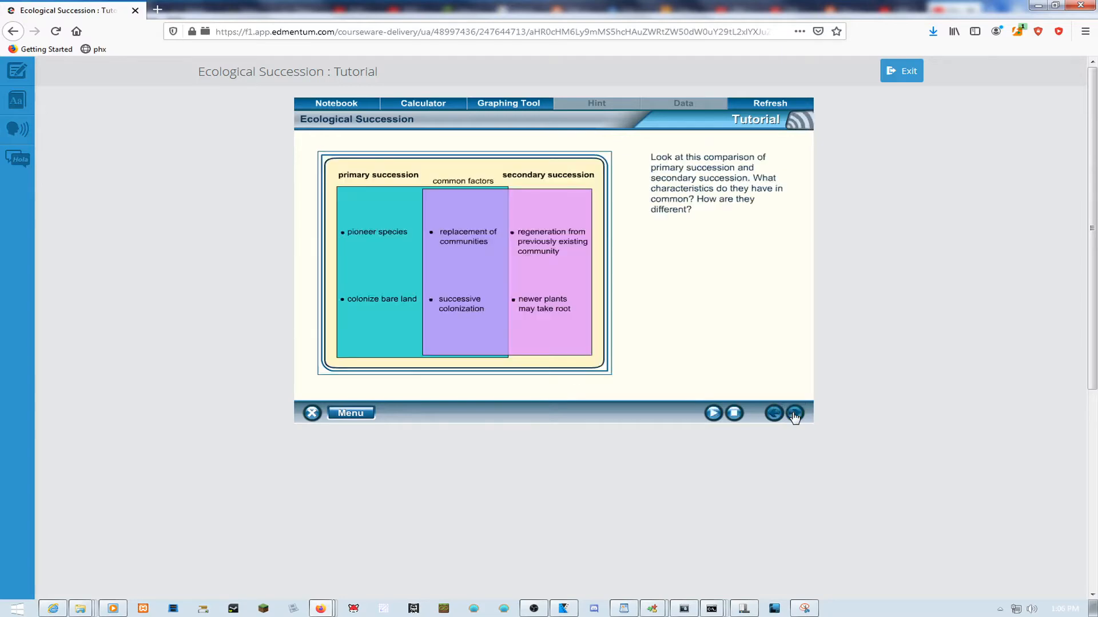
click(795, 413)
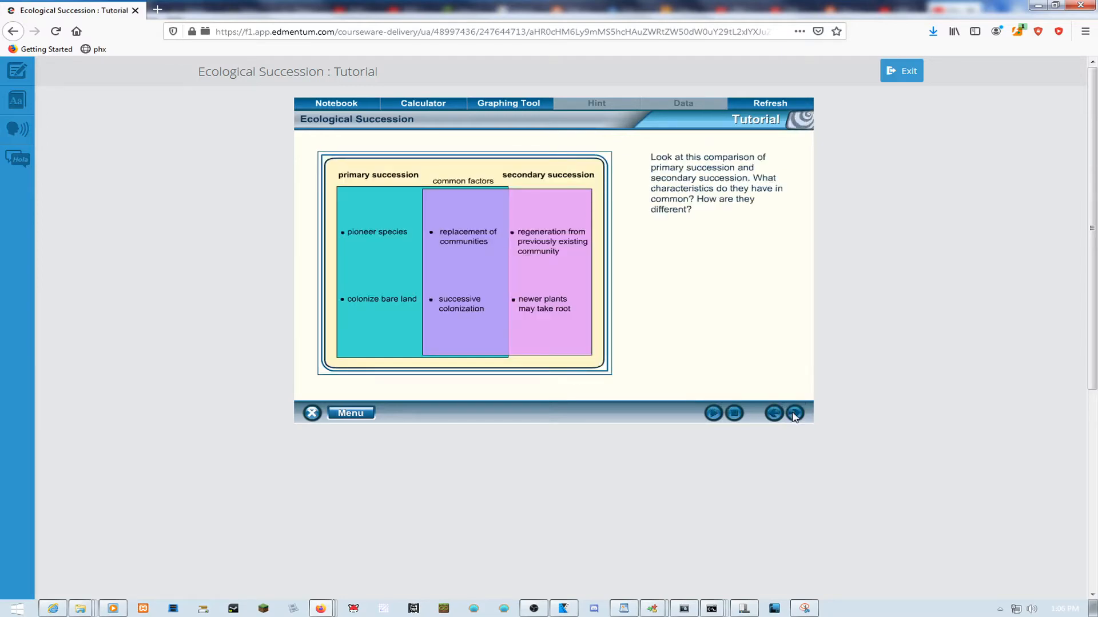
click(795, 413)
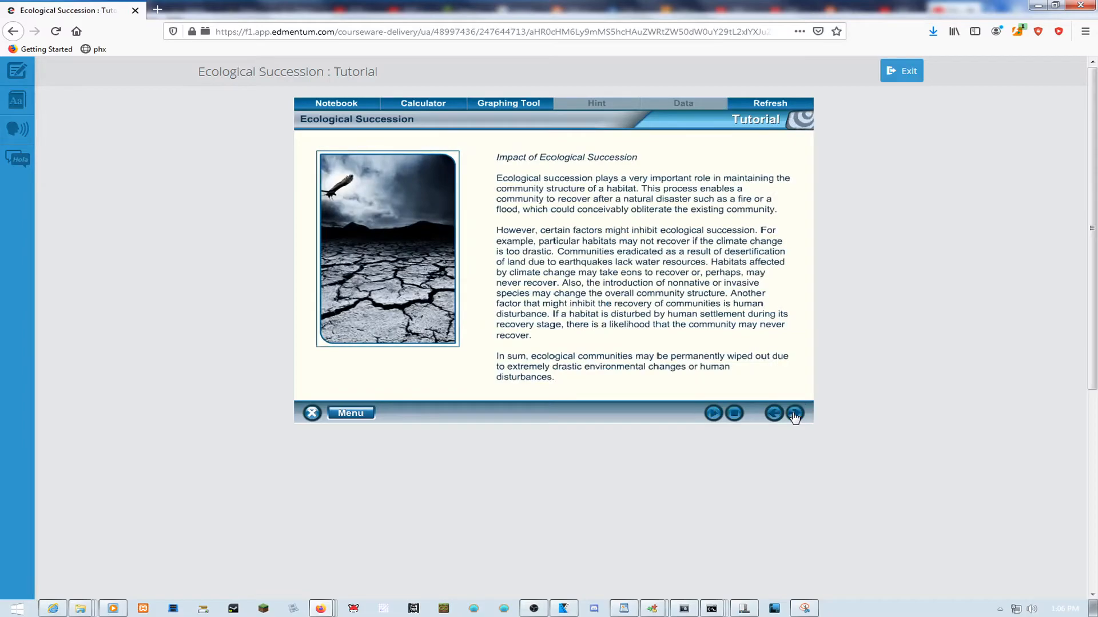
click(794, 412)
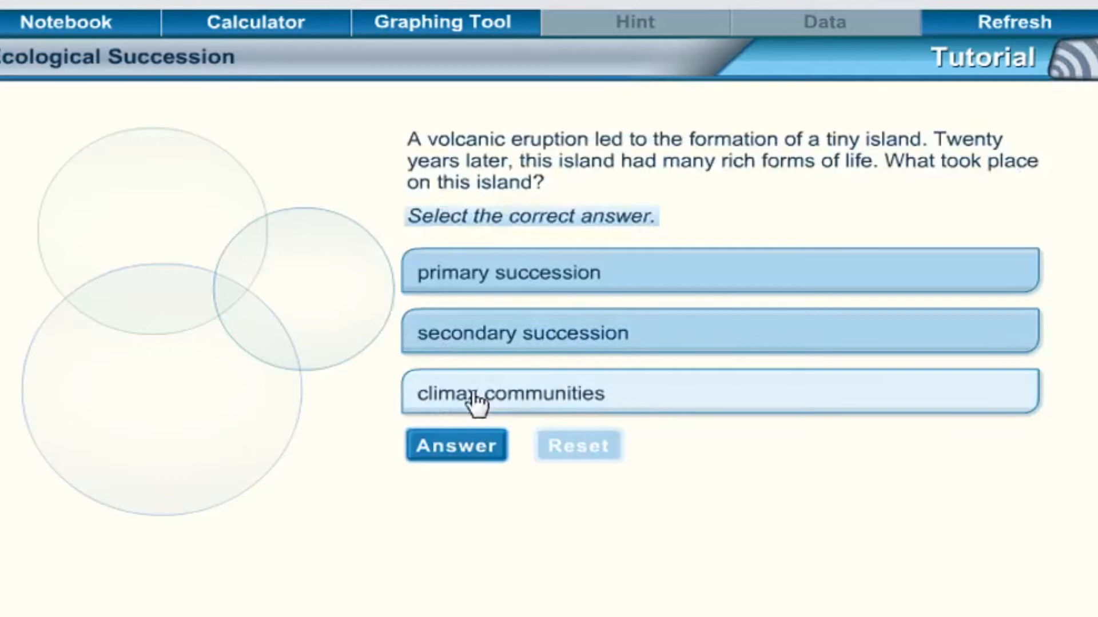
Pick an answer to the volcanic island multiple-choice question.
click(456, 445)
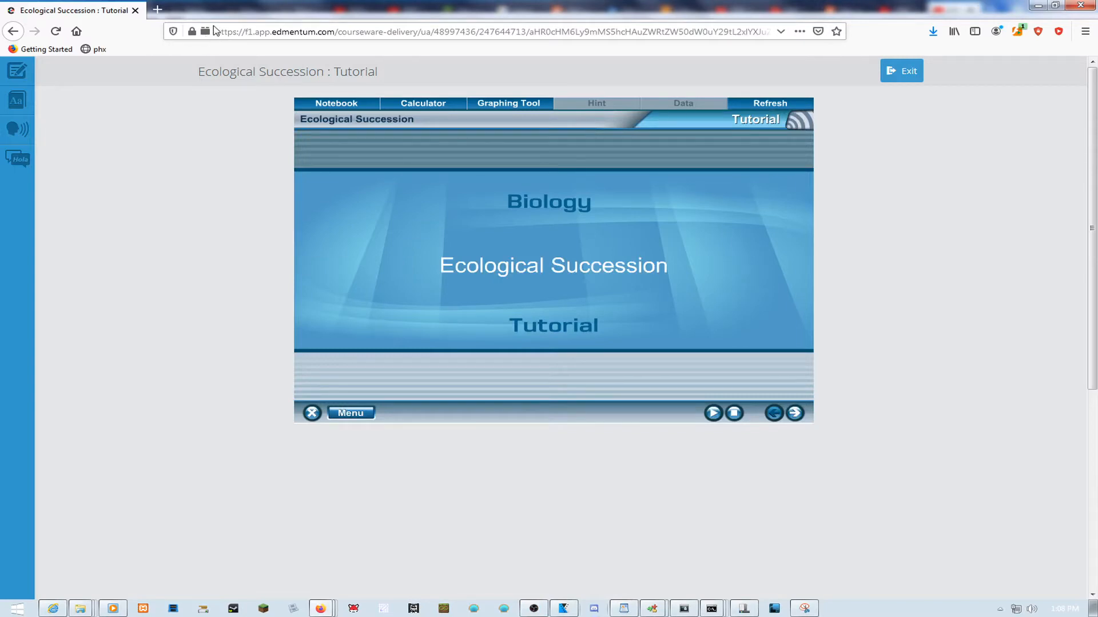
mouse_move(205, 30)
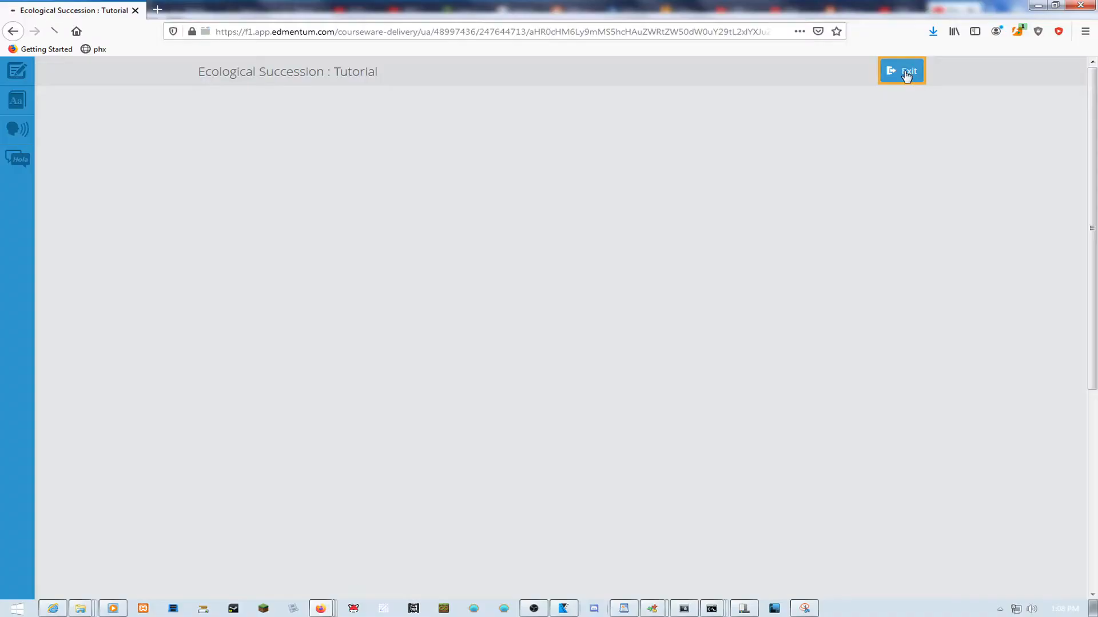
Exit the tutorial so the Ecological Succession Mastery Test loads.
click(901, 71)
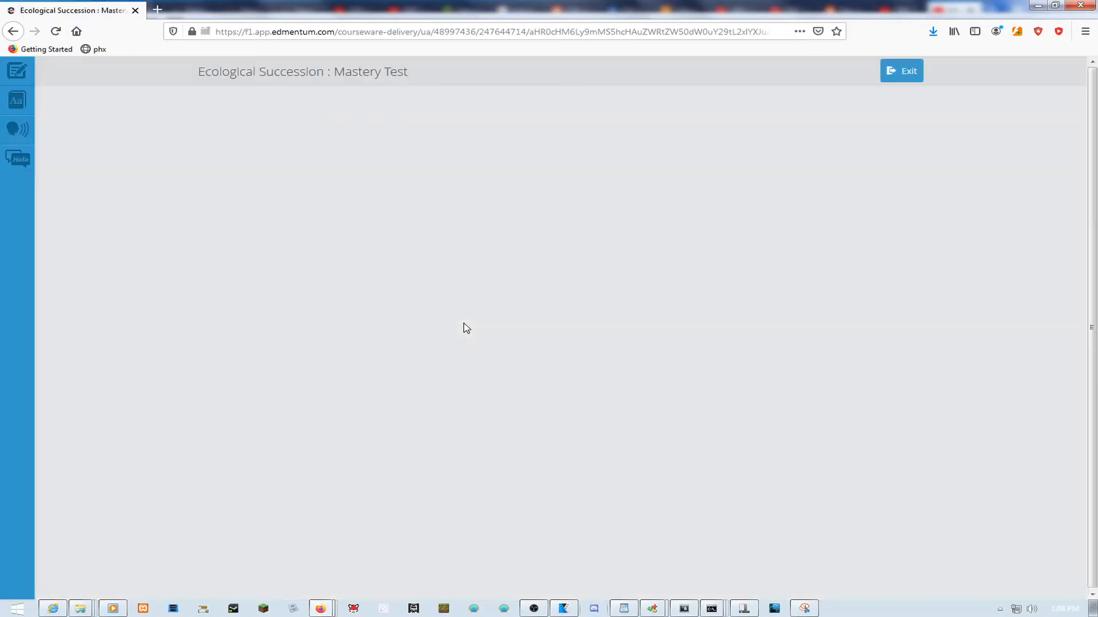
View the phx bookmark's properties and cancel without changing its script.
right_click(100, 49)
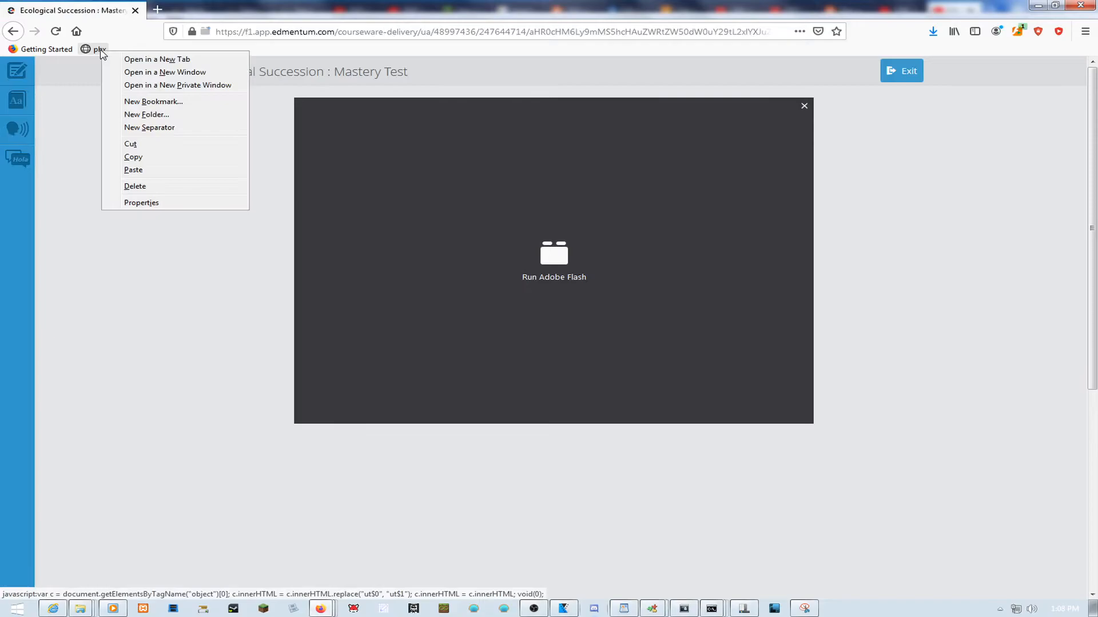
click(140, 202)
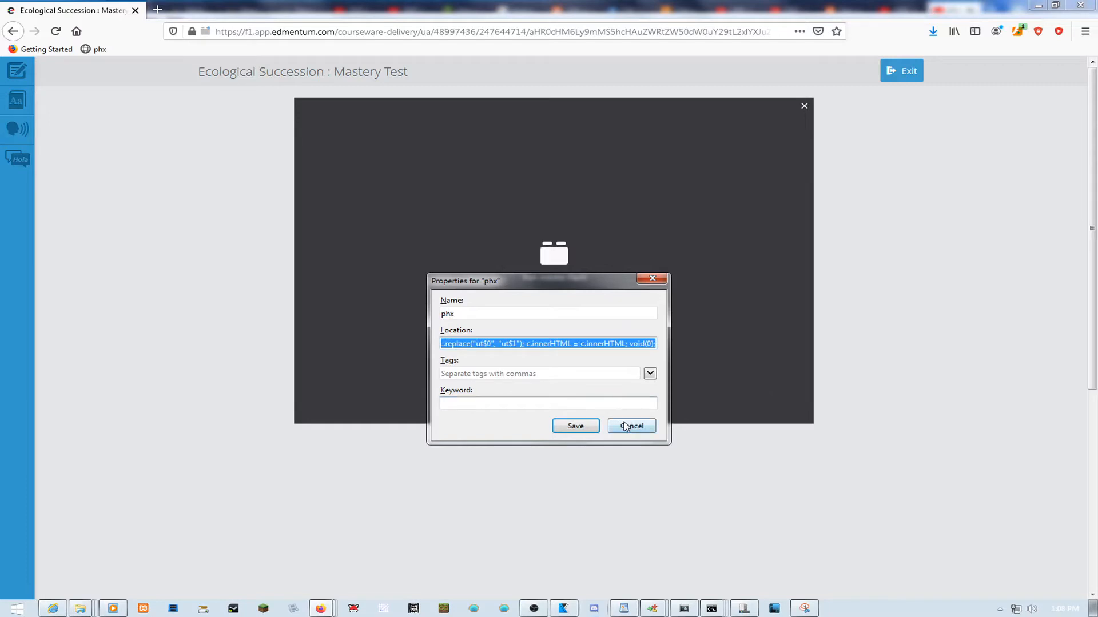
click(629, 426)
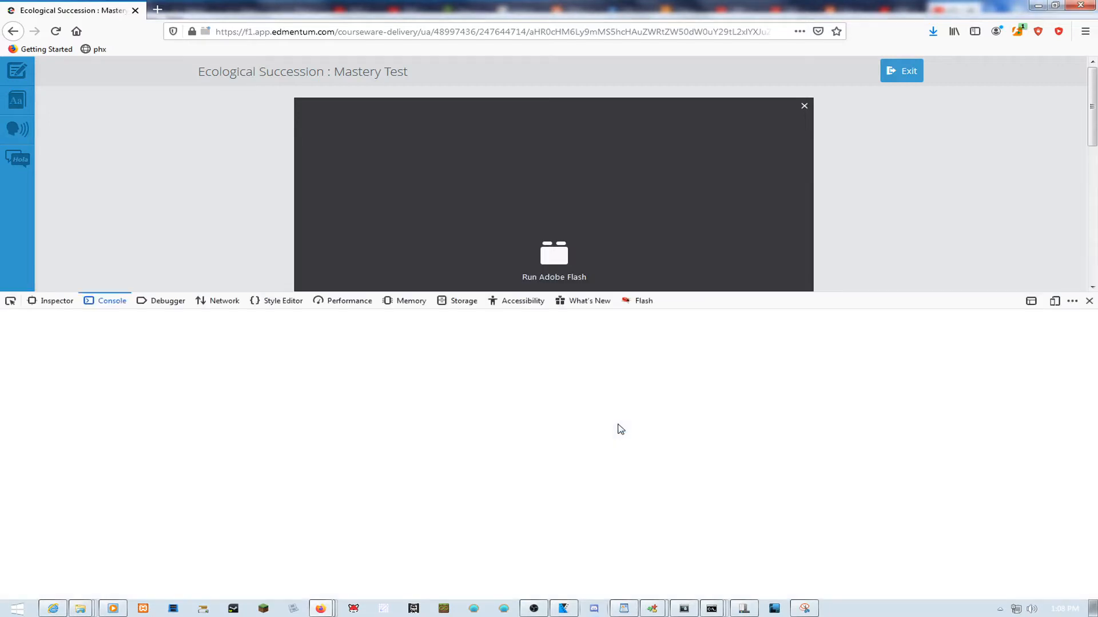
Run the getElementsByTagName("object") innerHTML replace script in the console so the Flash object reloads.
text(var c = document.getElementsByTagName("object")[0]; c.innerHTML = c.innerHTML.replace("ut$0", "ut$1"); c.innerHTML = c.innerHTML; void(0);)
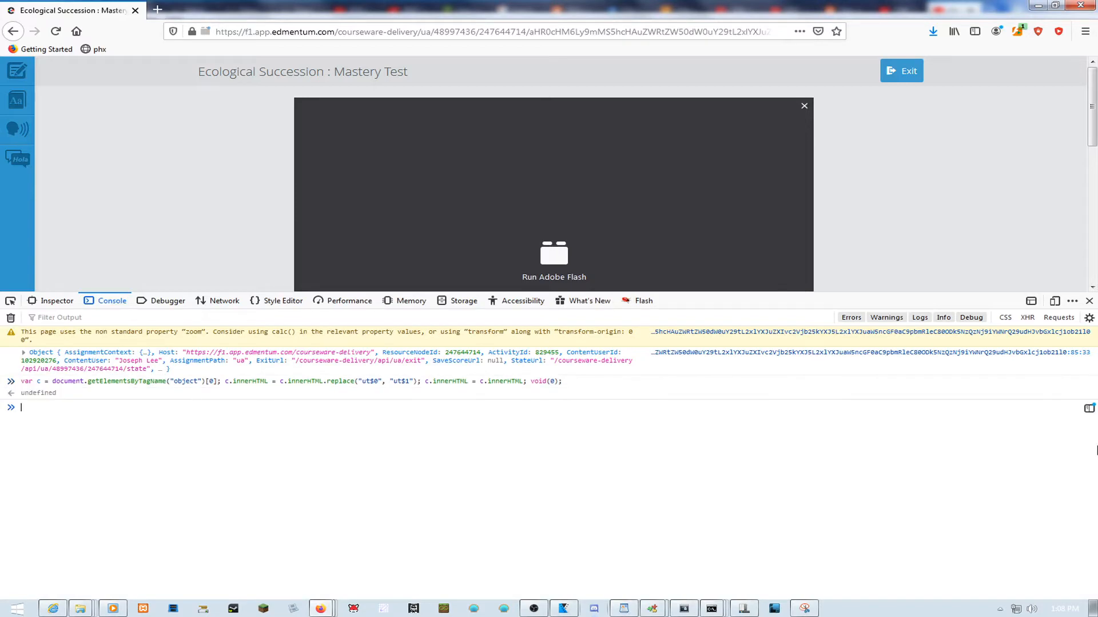
click(1090, 301)
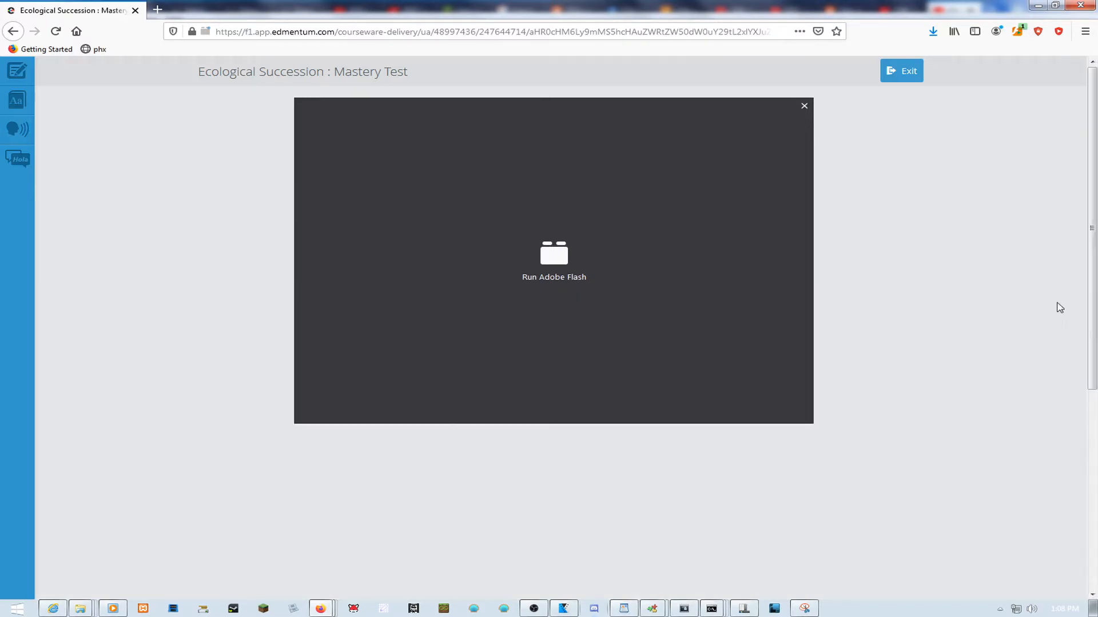
key(F12)
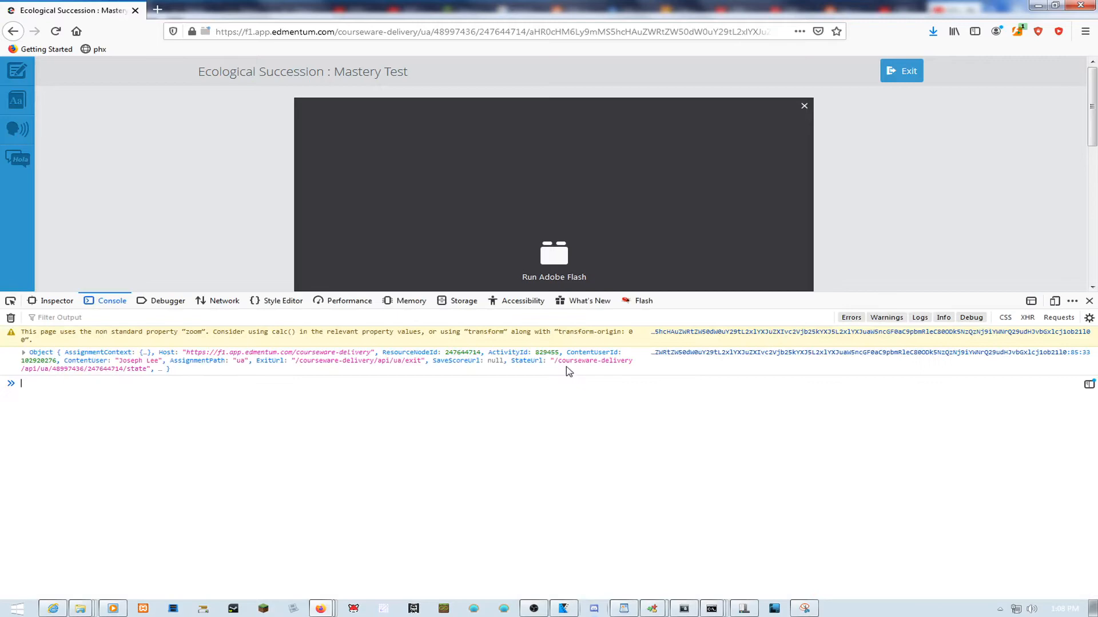
click(57, 301)
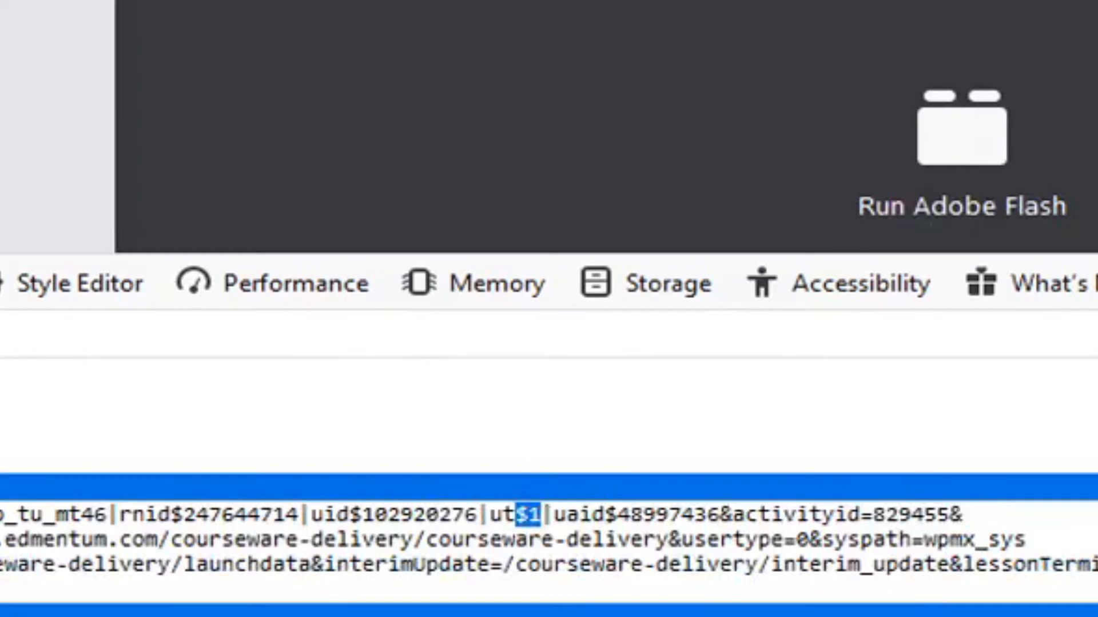
Inspect the launch URL attribute value before closing the developer tools.
right_click(563, 132)
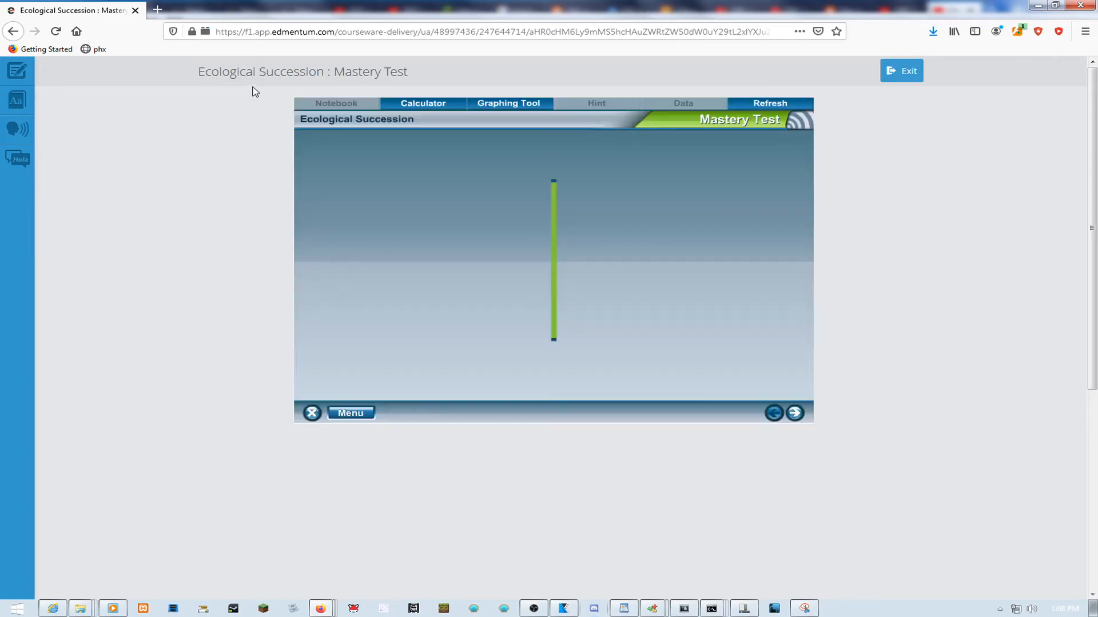
Start the Mastery Test and answer the first questions correctly, including desert for question 7.
click(793, 413)
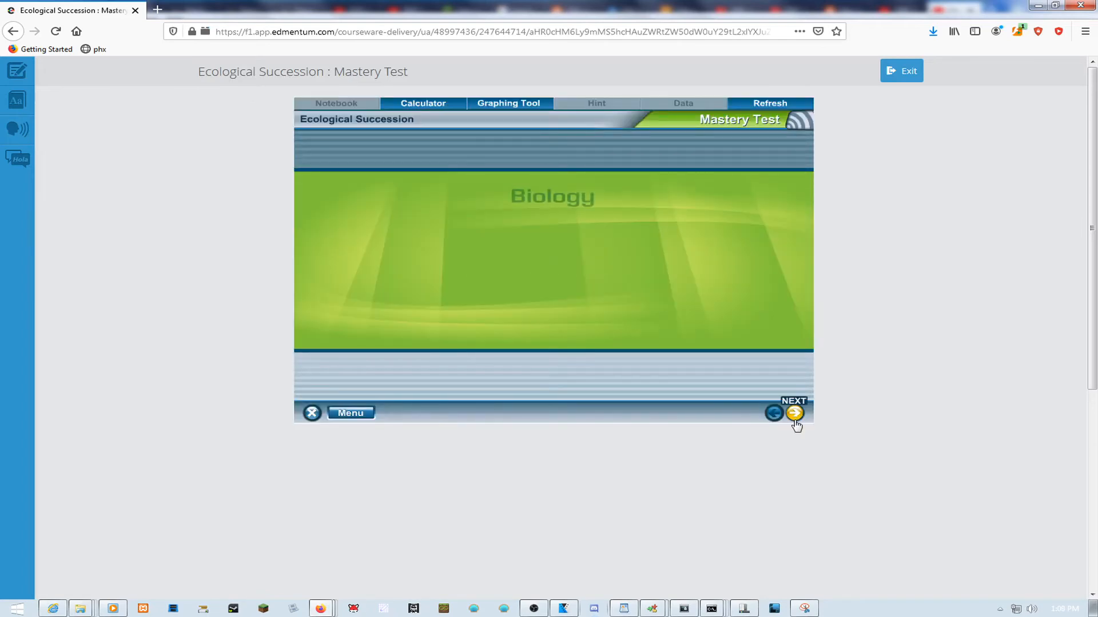
click(794, 413)
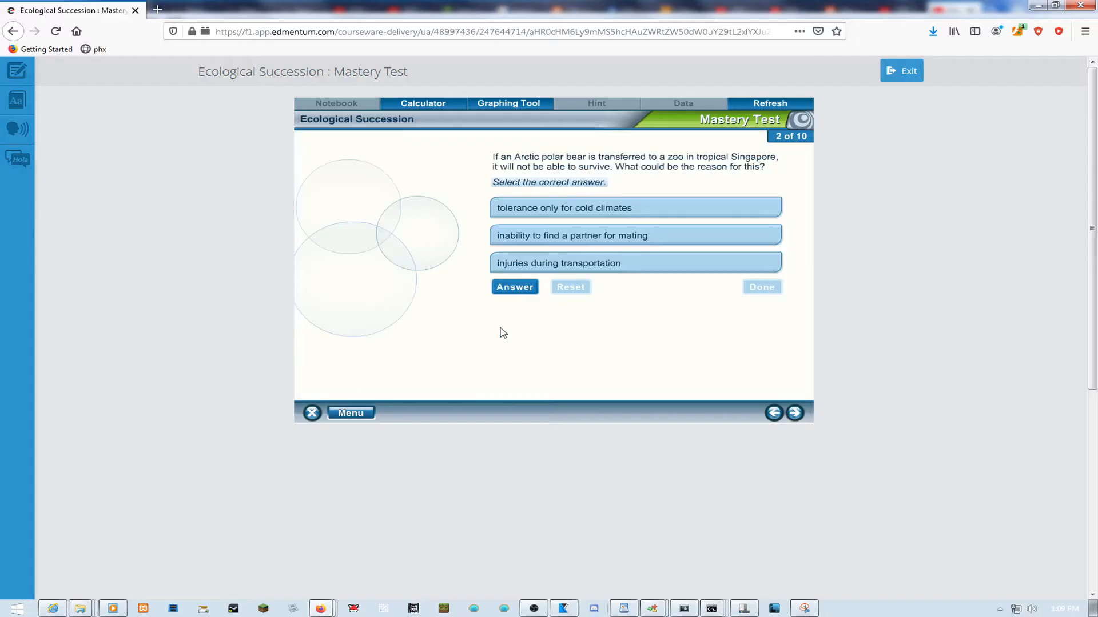
click(794, 413)
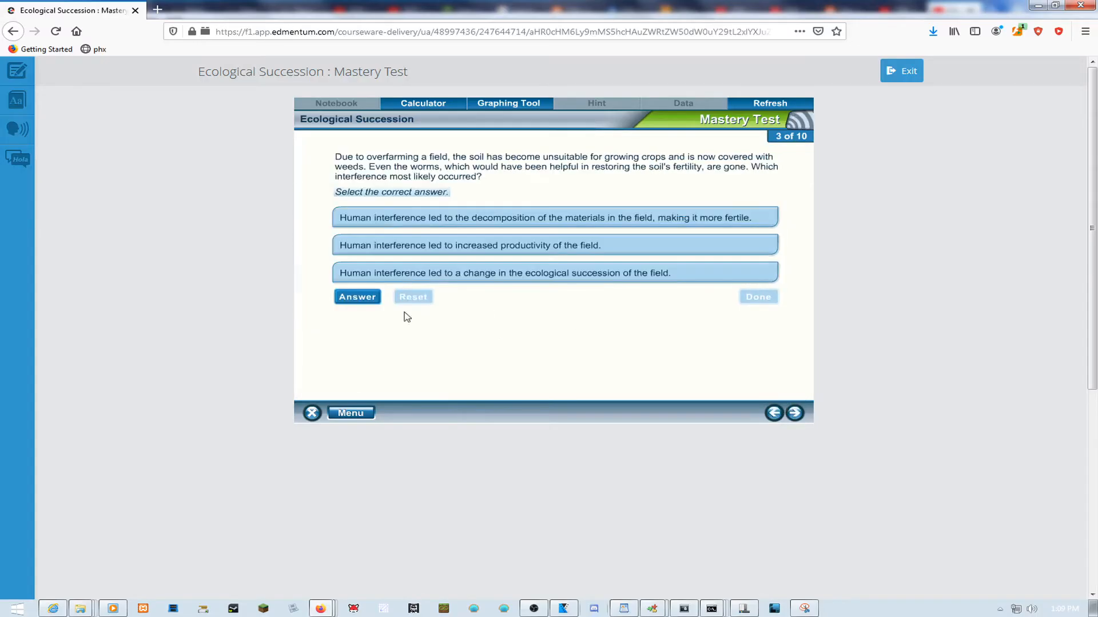
click(794, 412)
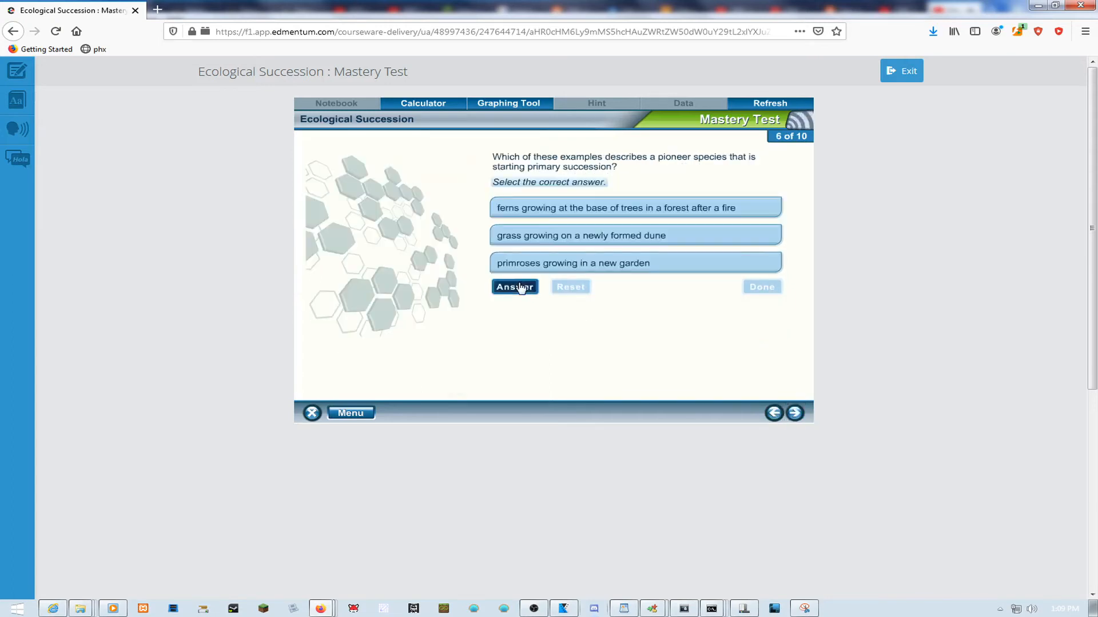
click(794, 412)
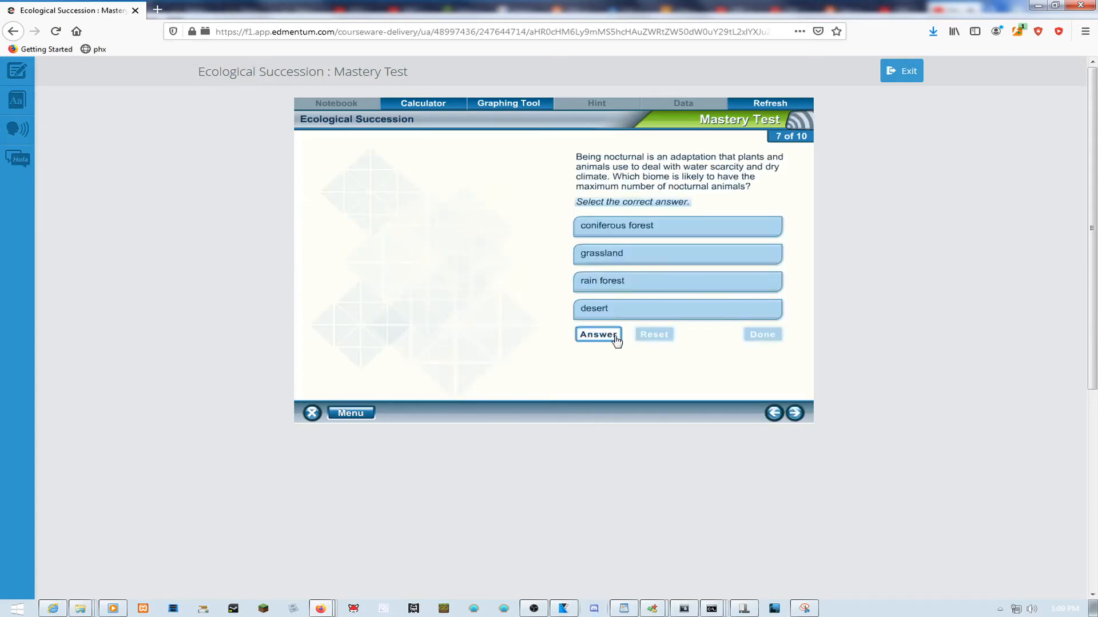
click(597, 334)
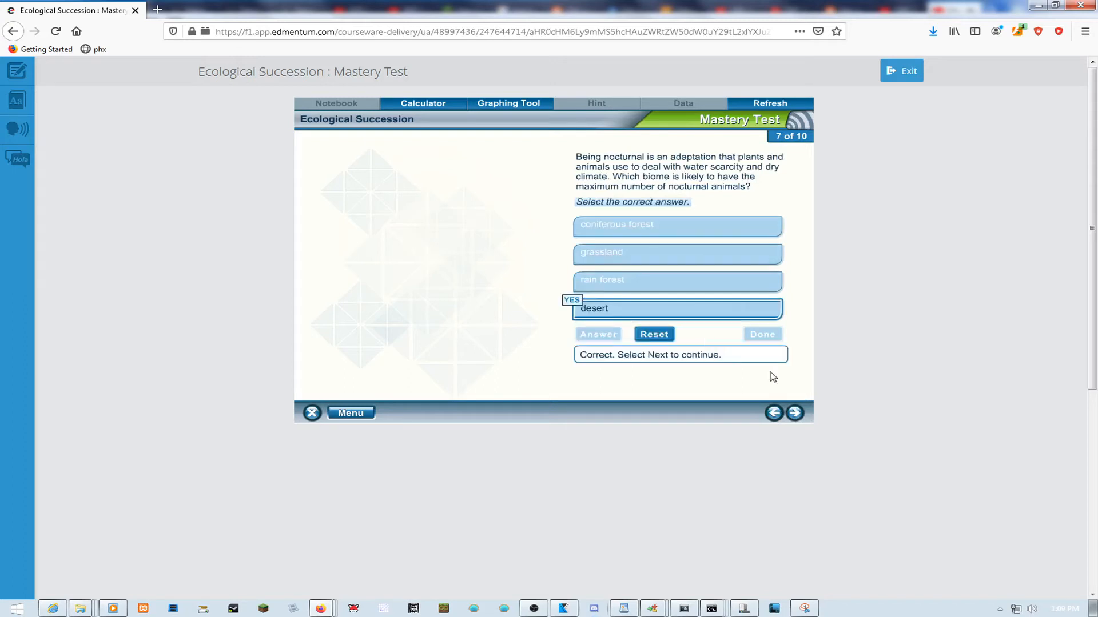
click(794, 413)
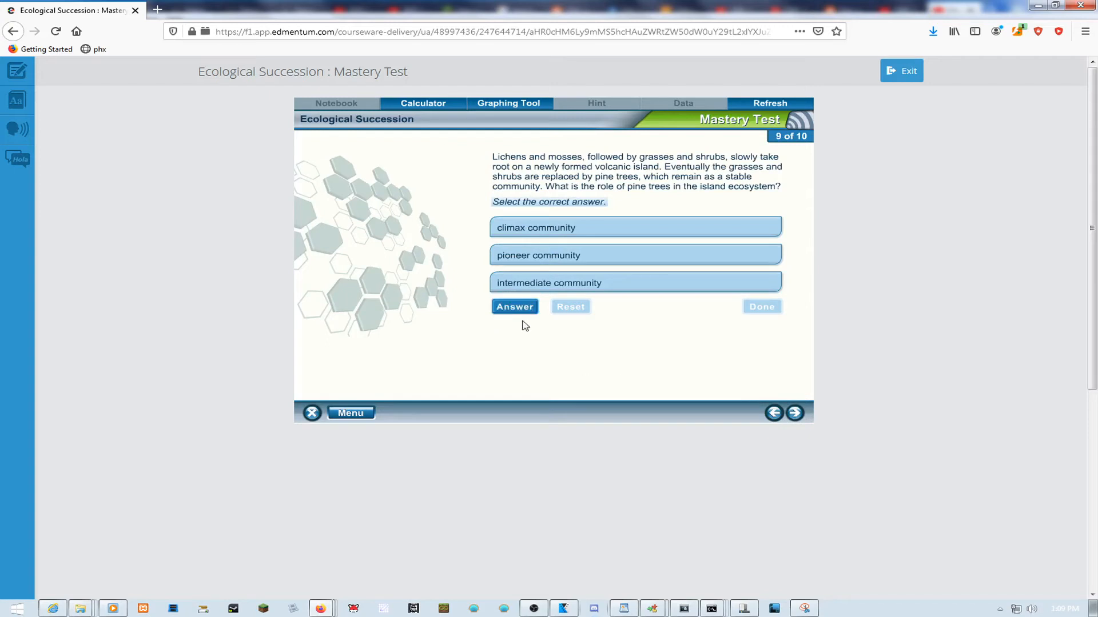
Answer climax community and taiga for questions 9 and 10, view the score, and exit the test.
click(514, 306)
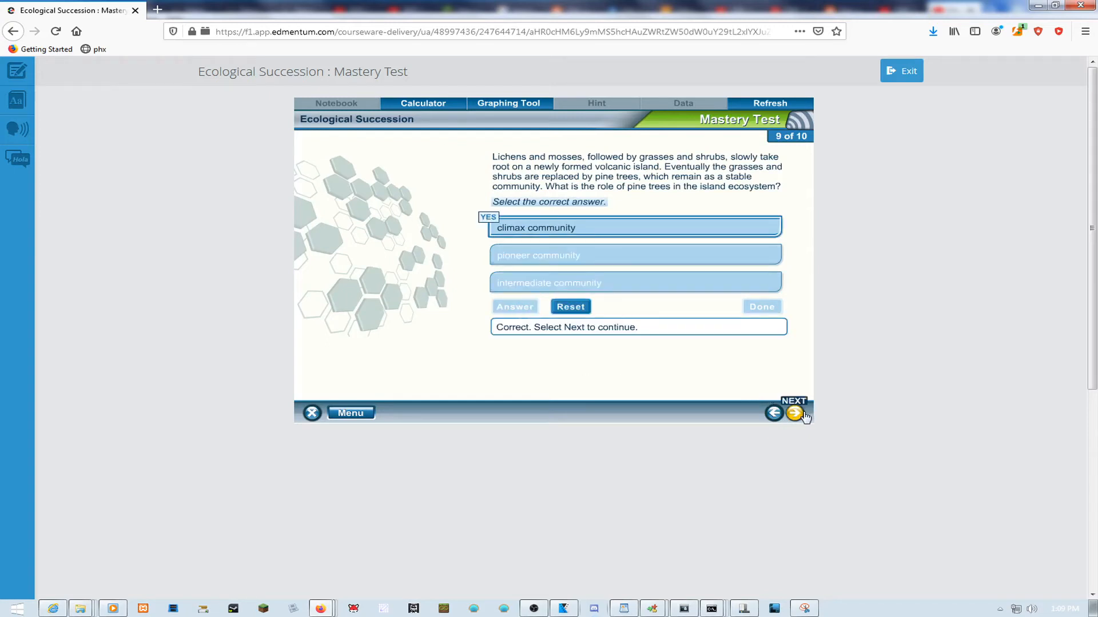
click(793, 412)
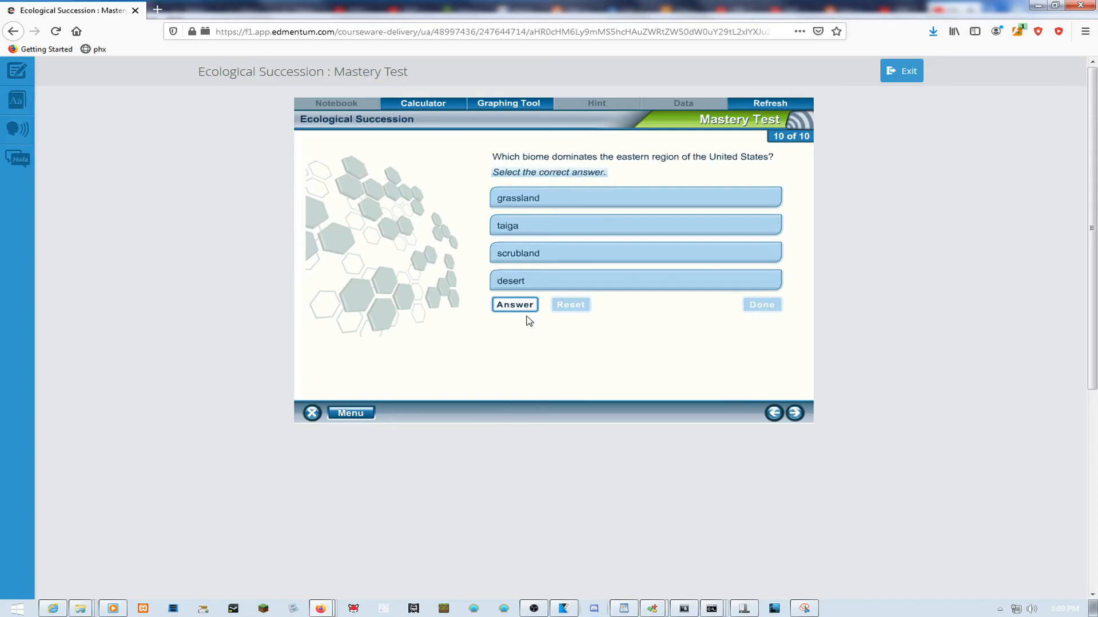
click(513, 304)
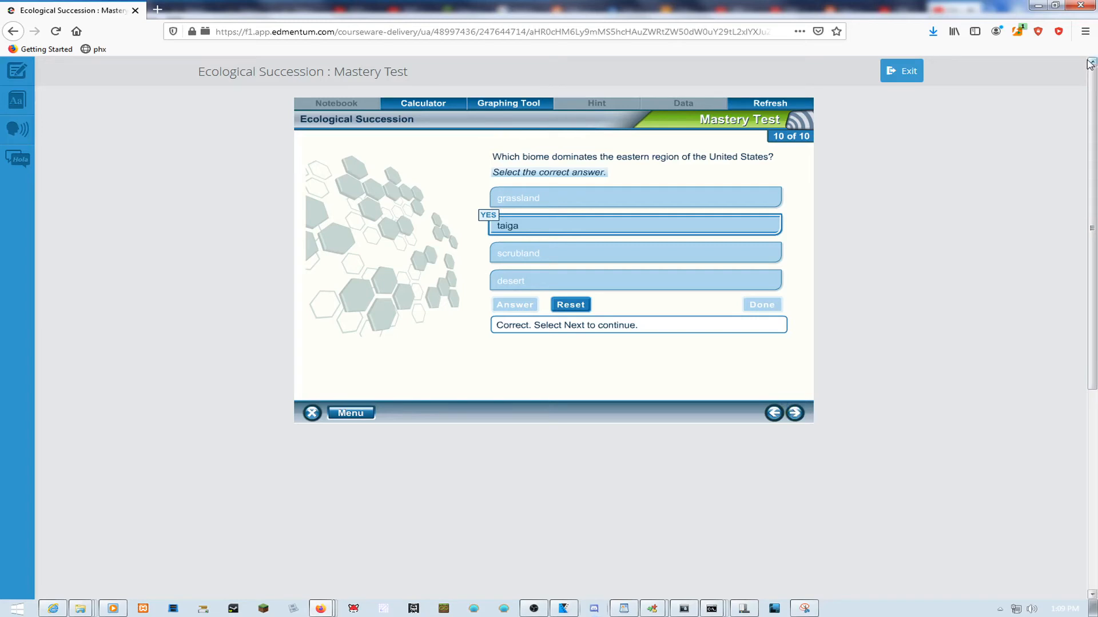
mouse_move(717, 258)
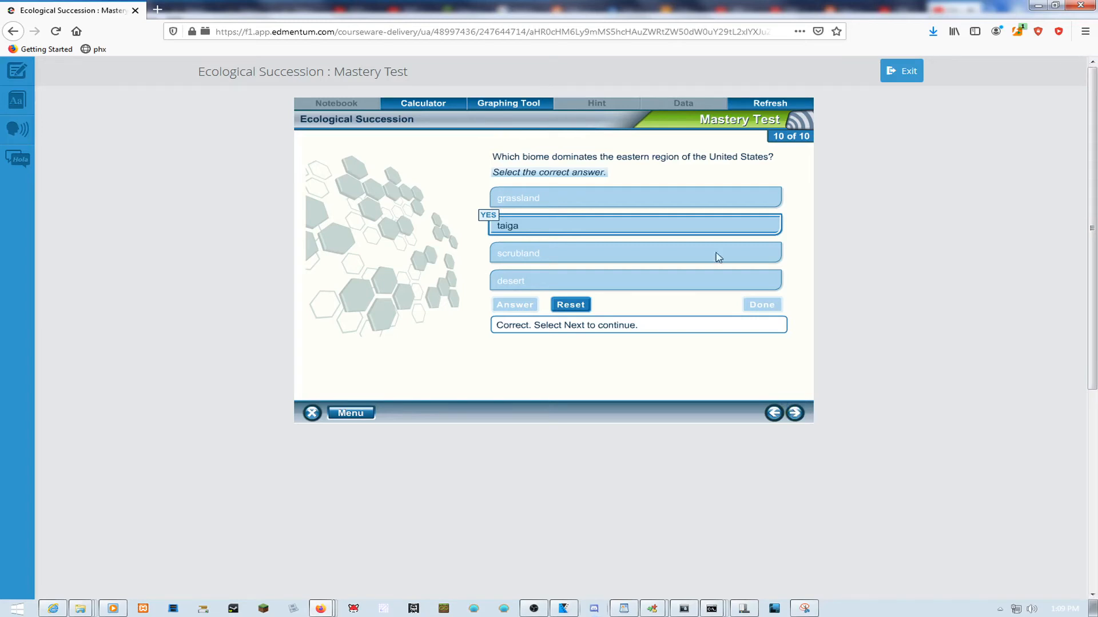
click(793, 413)
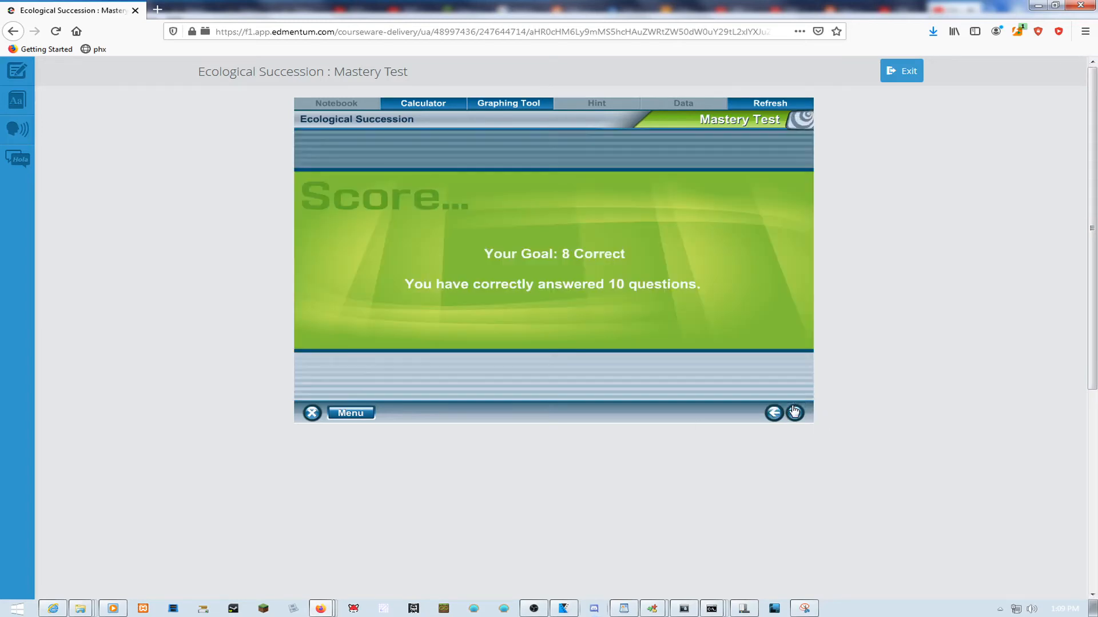
click(794, 412)
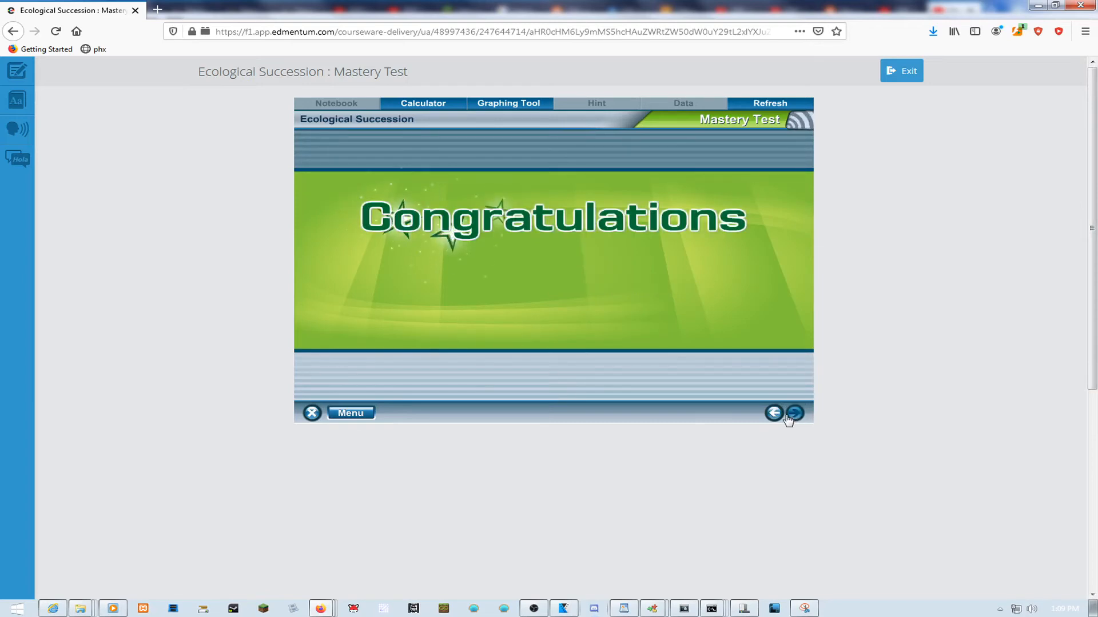
click(792, 413)
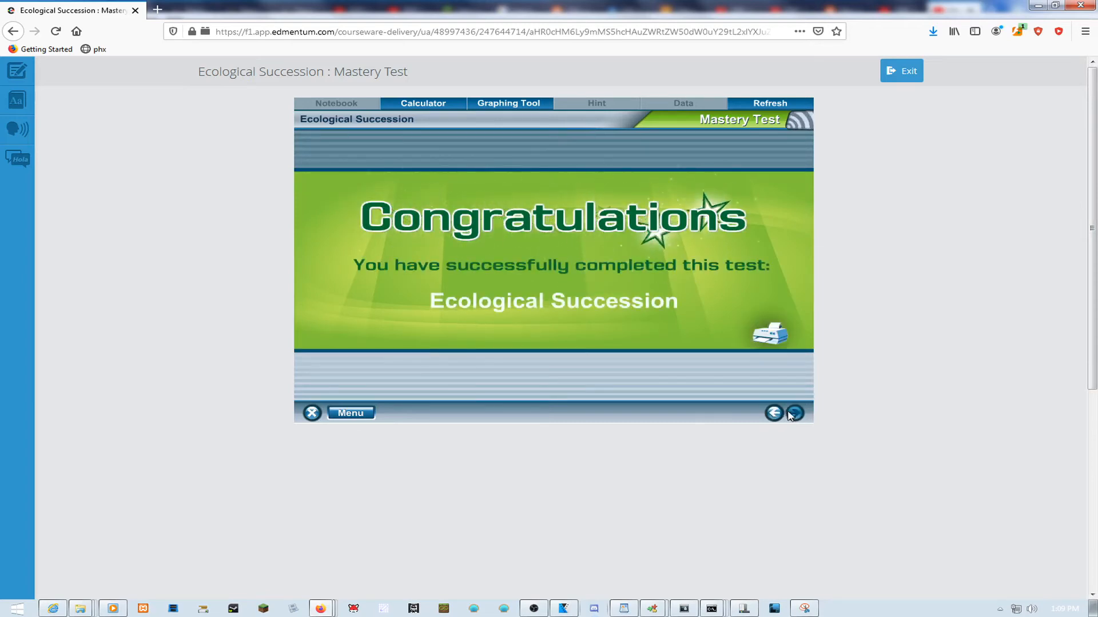
click(902, 70)
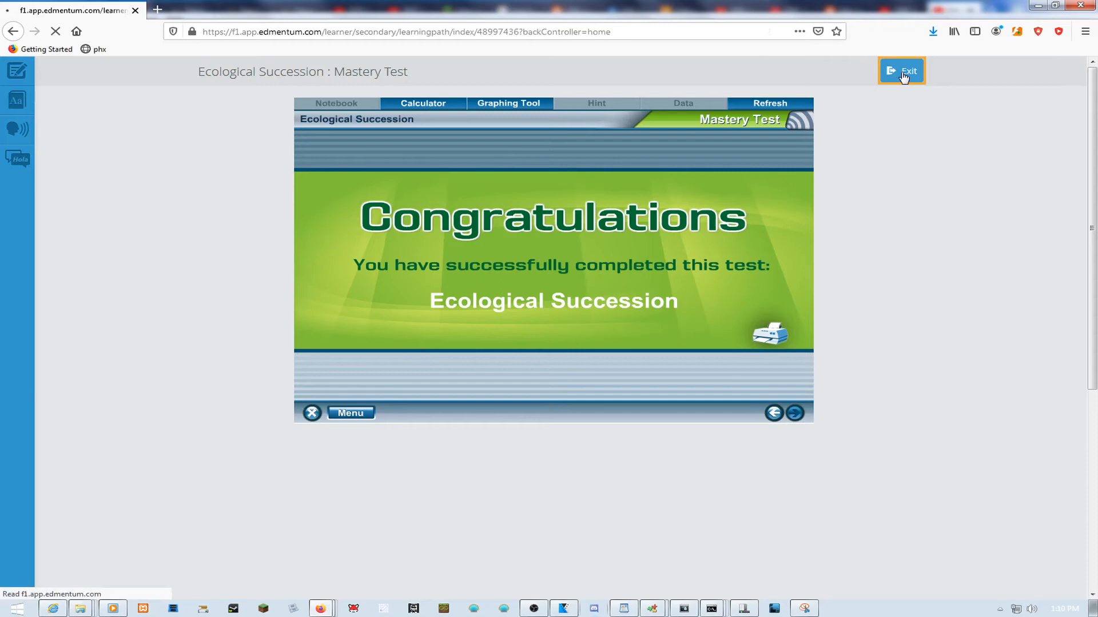
Return to the Biology learning path and scroll to Unit 6 showing Ecological Succession at 100%.
click(905, 70)
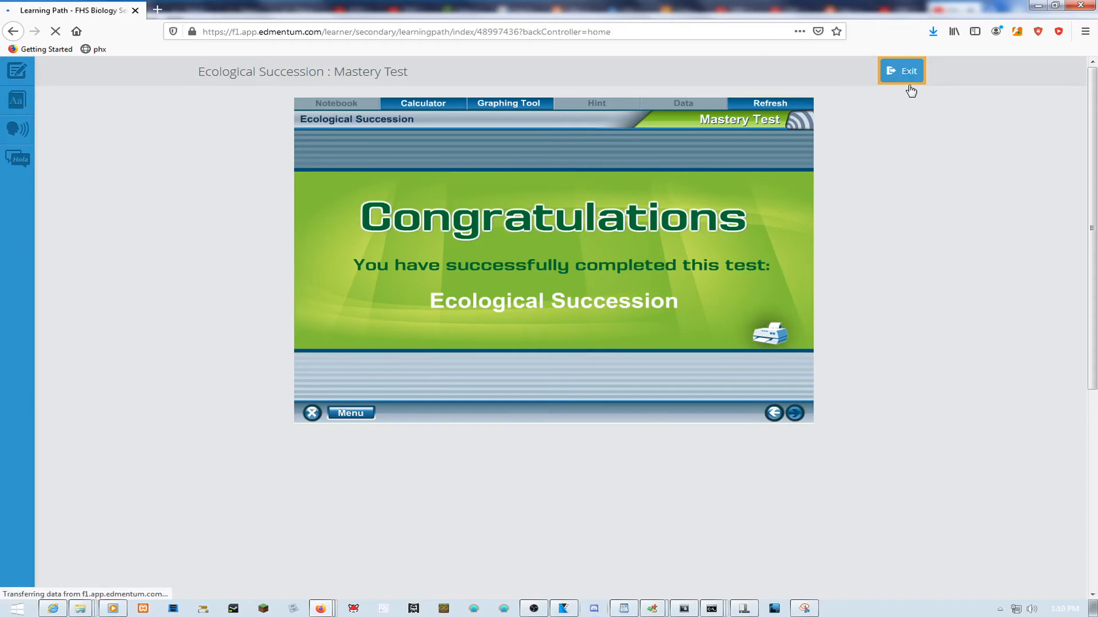
click(903, 70)
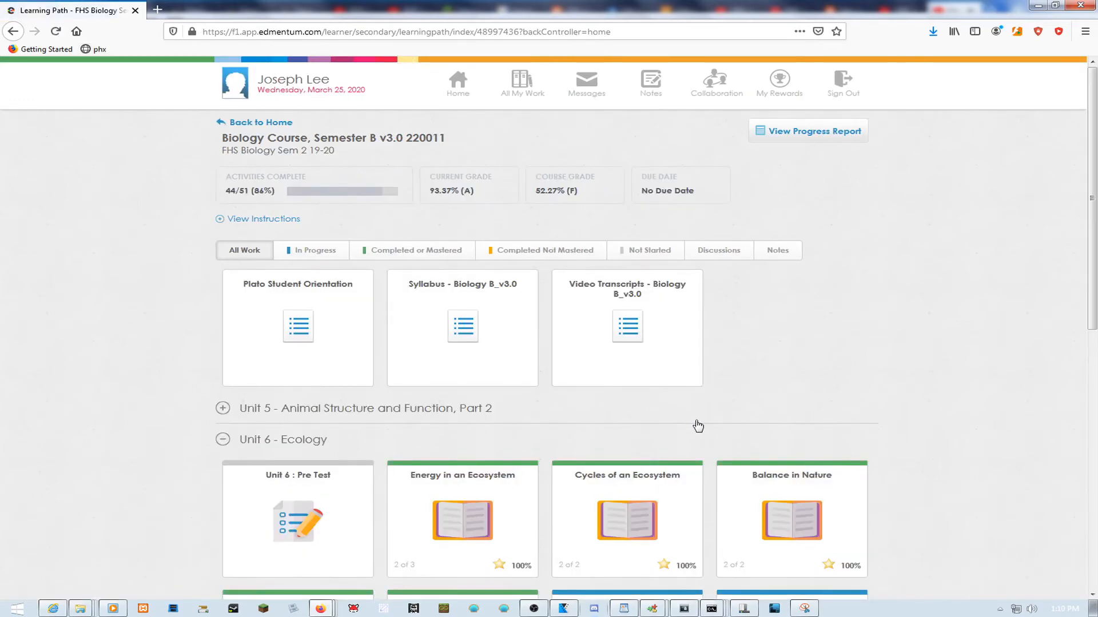
scroll(down, 3)
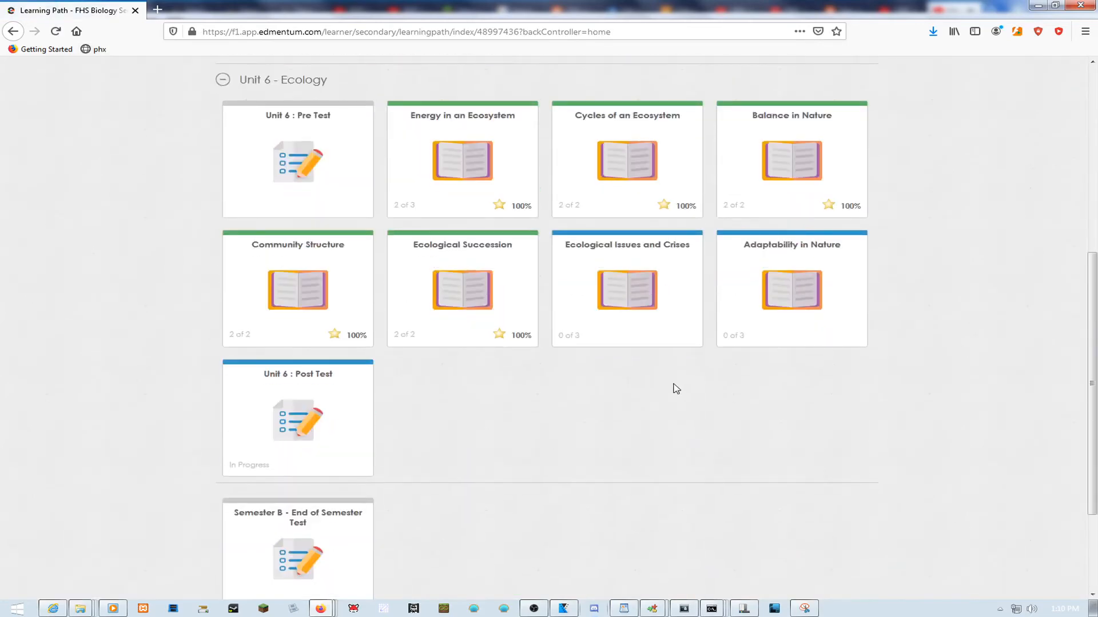
Expand the Ecological Issues and Crises lesson to show its Exploration, Lesson Activity and Mastery Test.
click(625, 289)
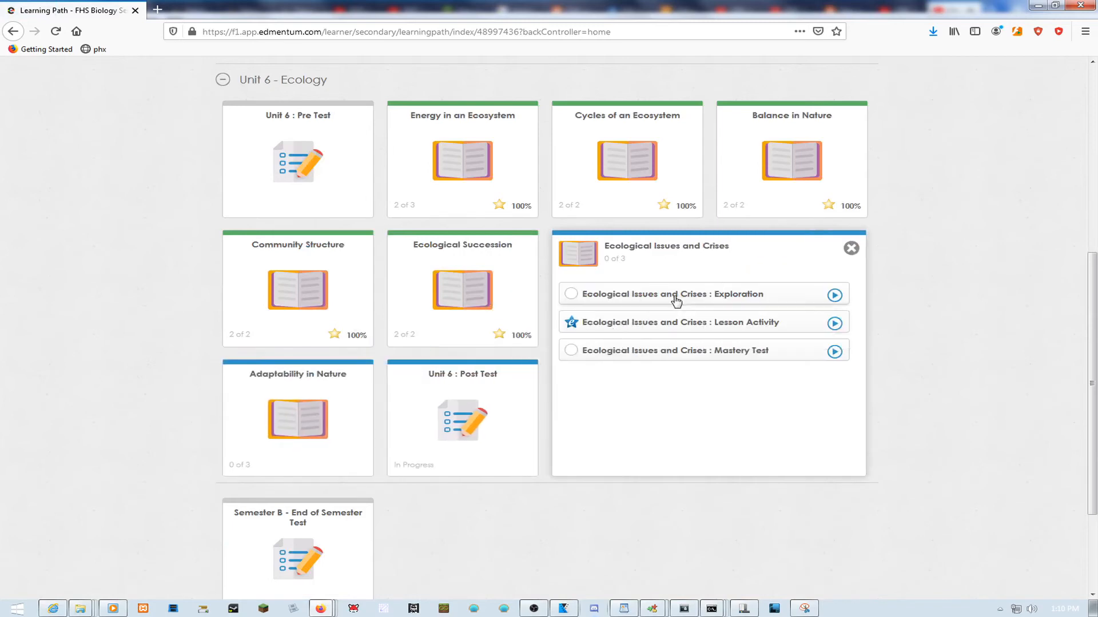
mouse_move(716, 483)
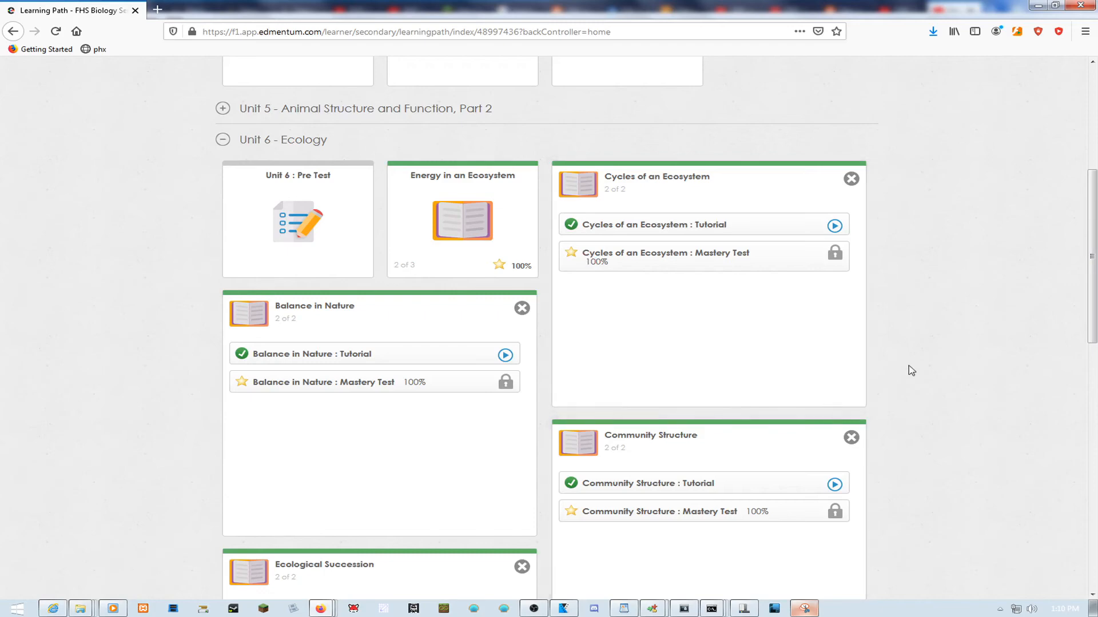
scroll(down, 3)
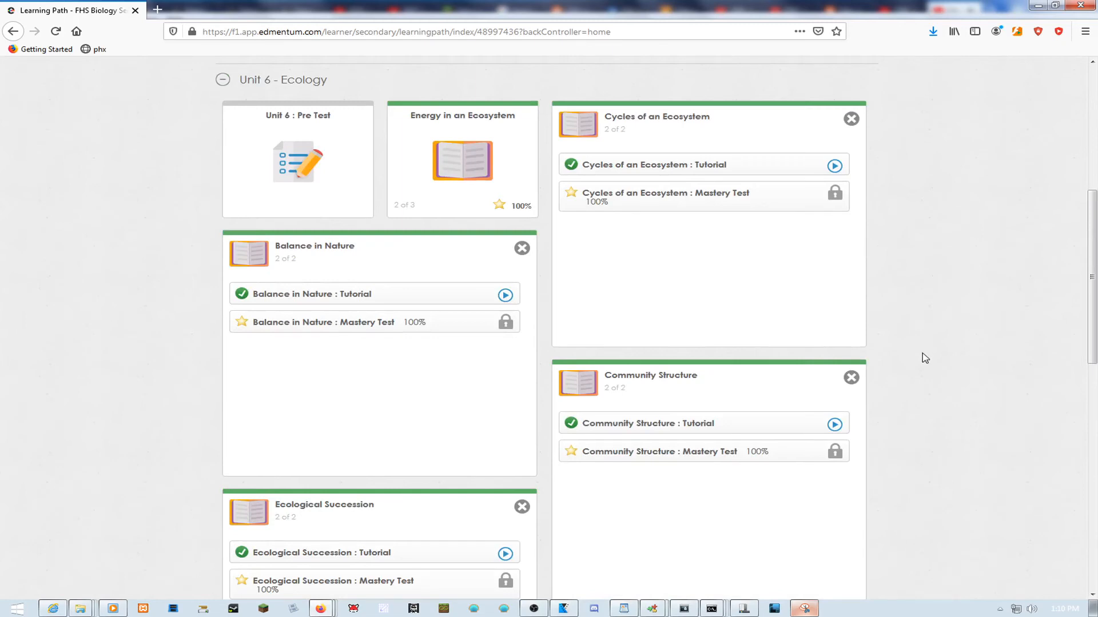
mouse_move(921, 380)
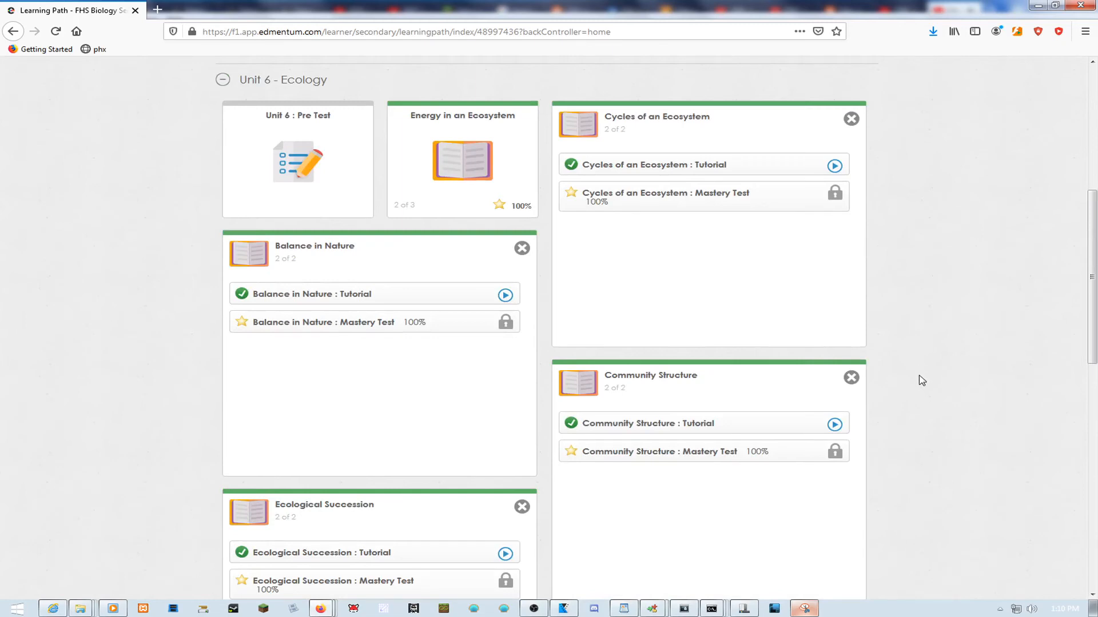
mouse_move(933, 397)
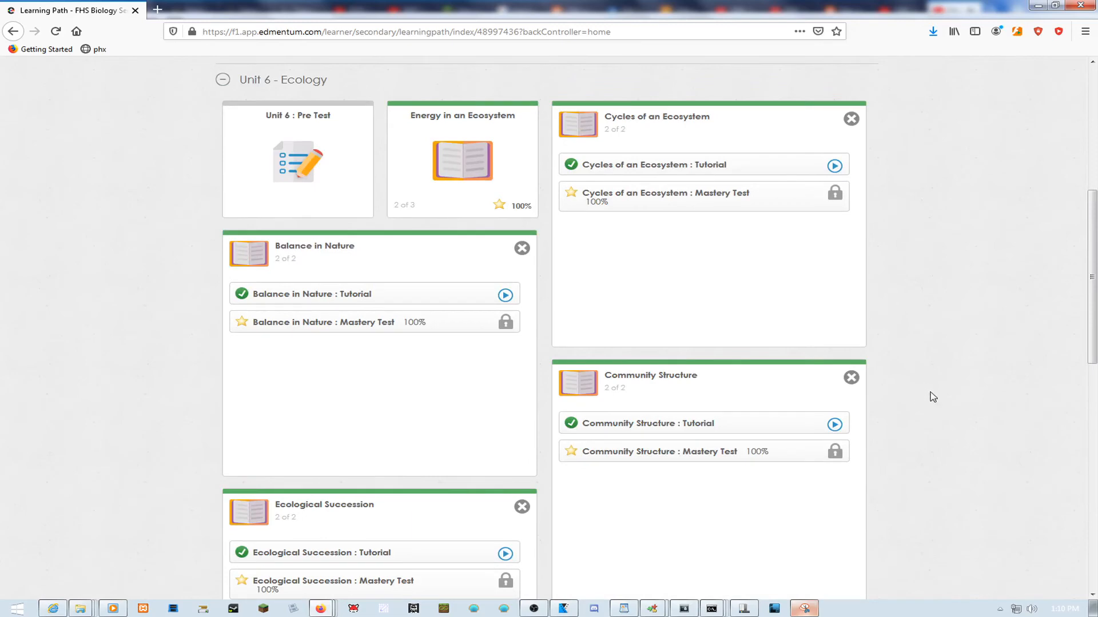
mouse_move(974, 371)
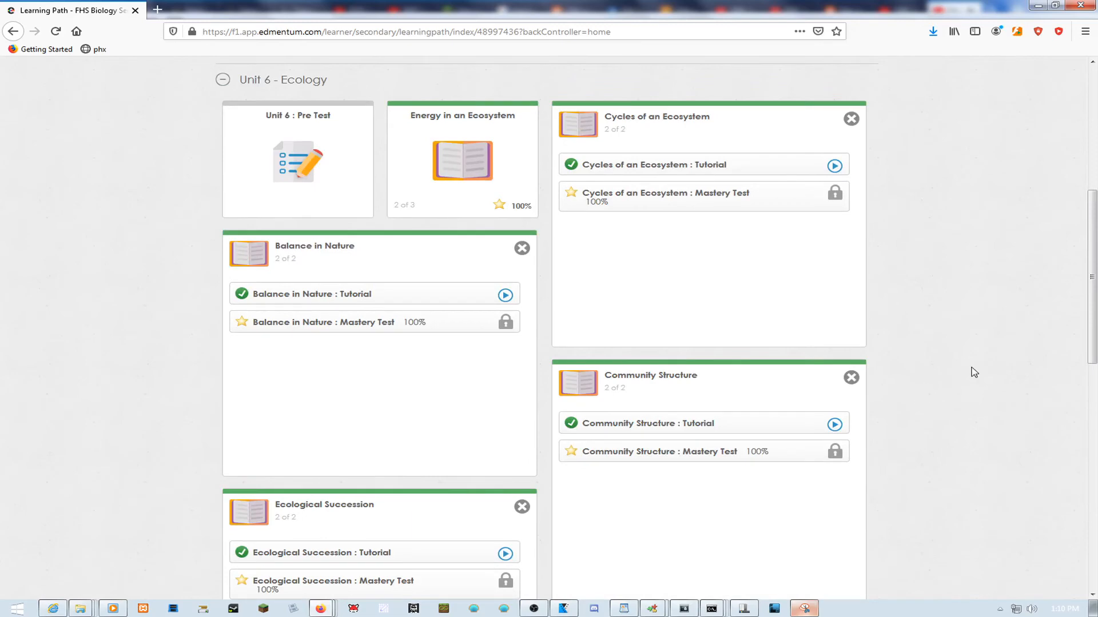